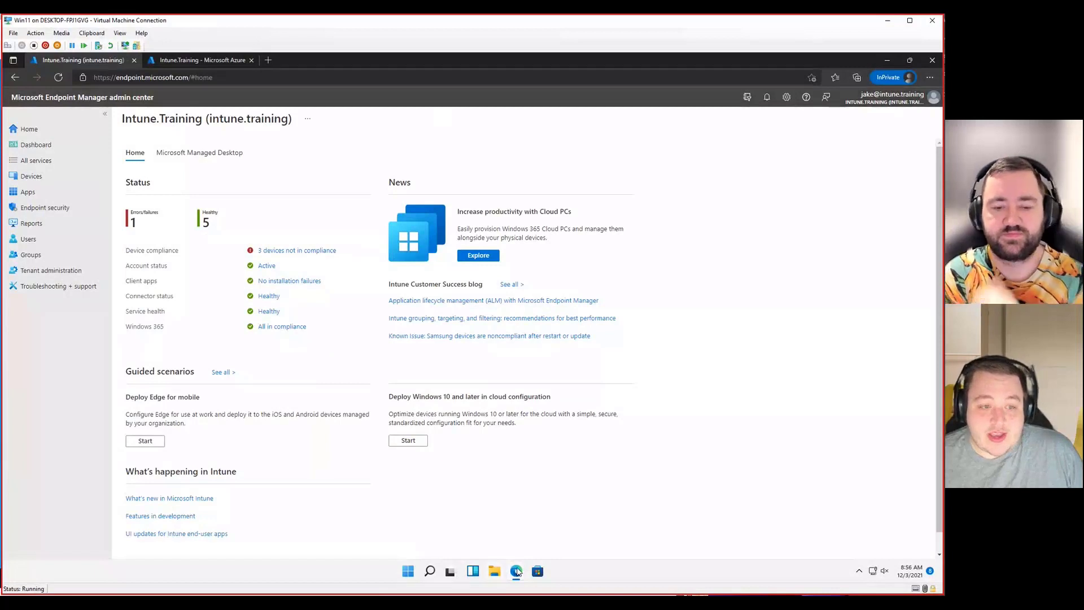
pyautogui.moveTo(722, 469)
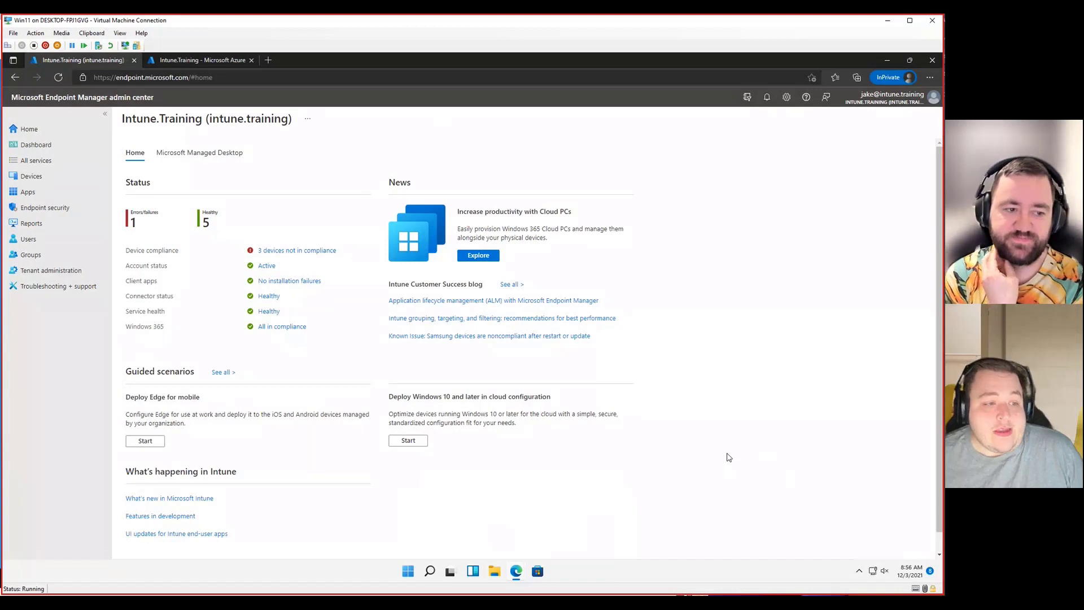
pyautogui.moveTo(122, 386)
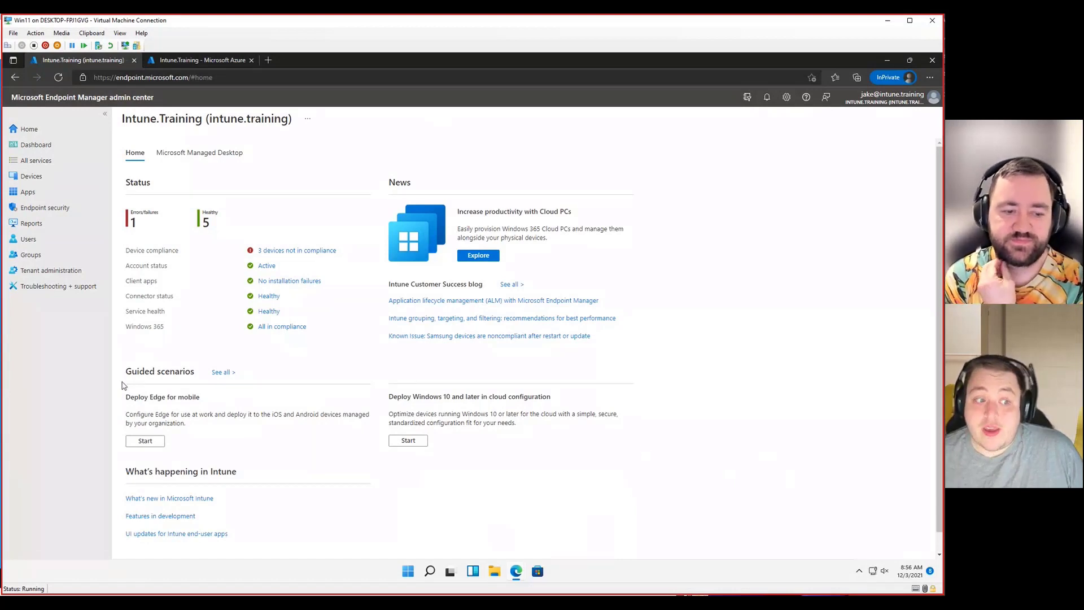
pyautogui.moveTo(50, 270)
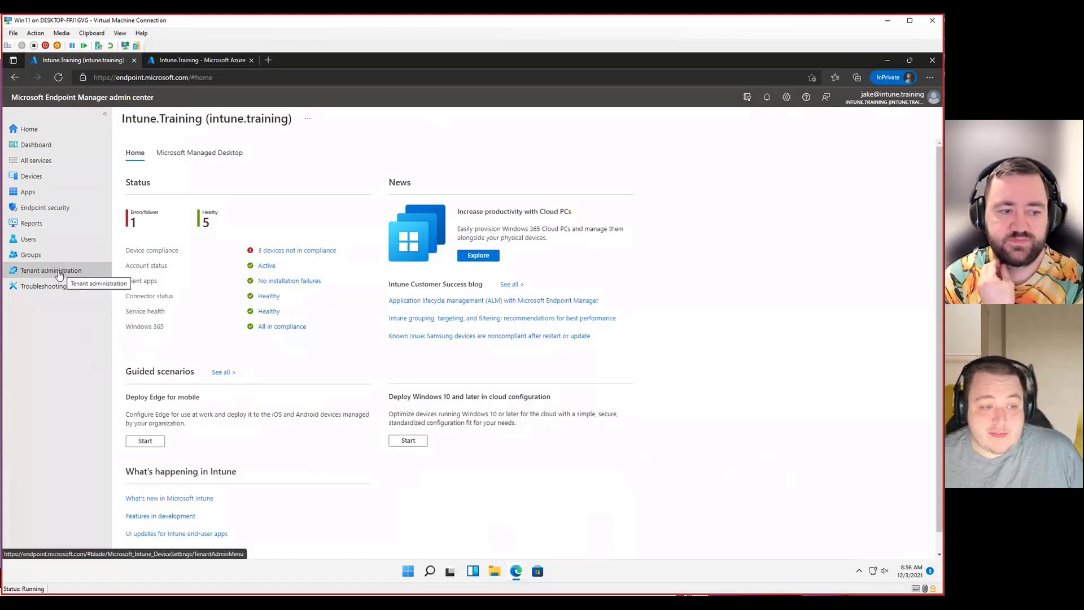
# Step: In Remote help (preview) settings, set remote help to Enabled and unenrolled devices to Allowed
pyautogui.click(51, 270)
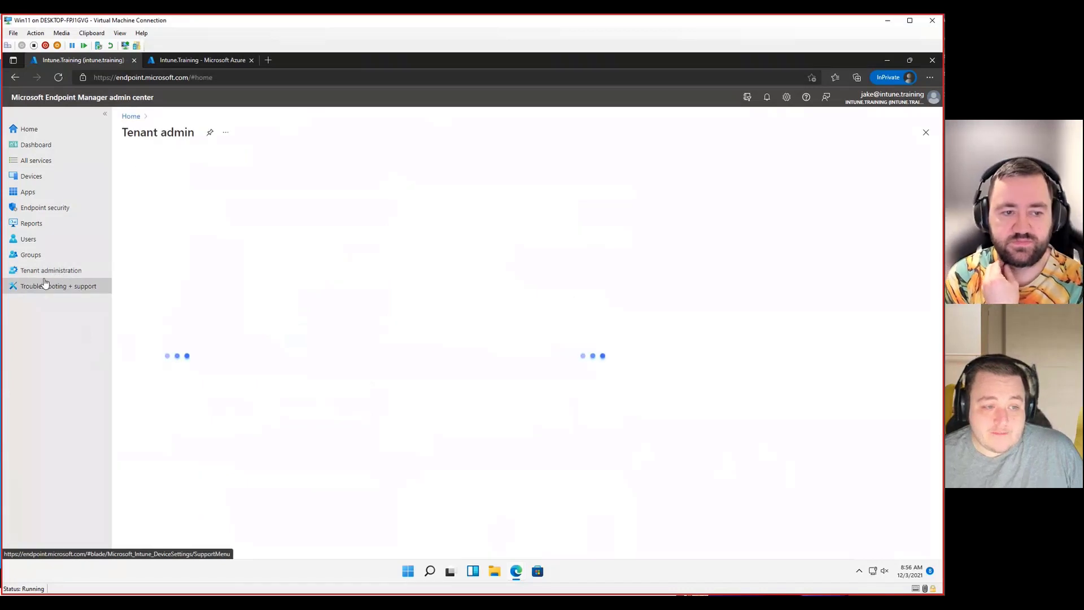
pyautogui.click(50, 270)
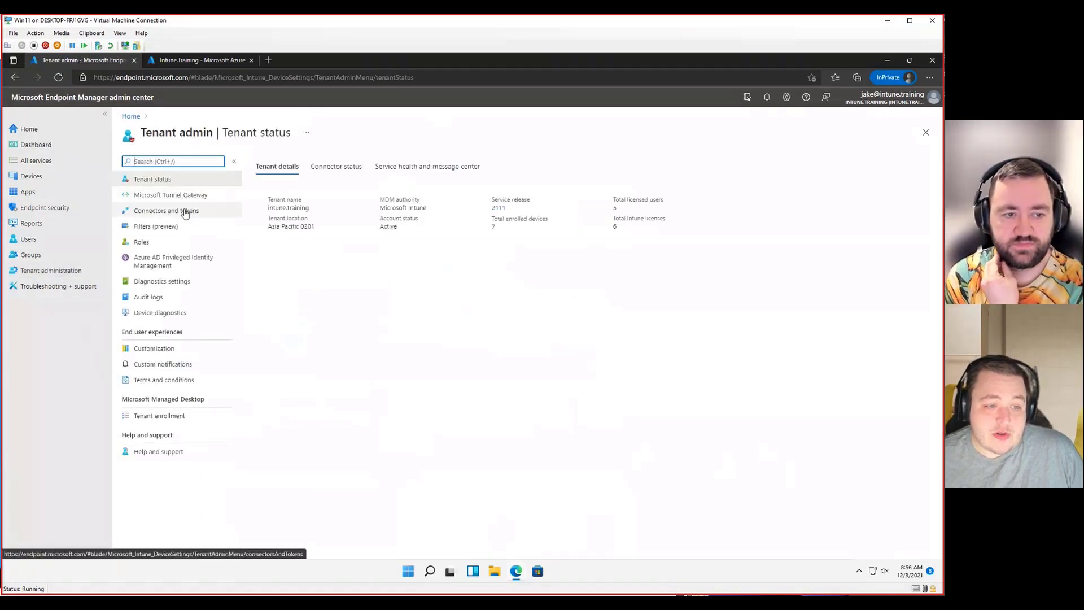
pyautogui.click(166, 210)
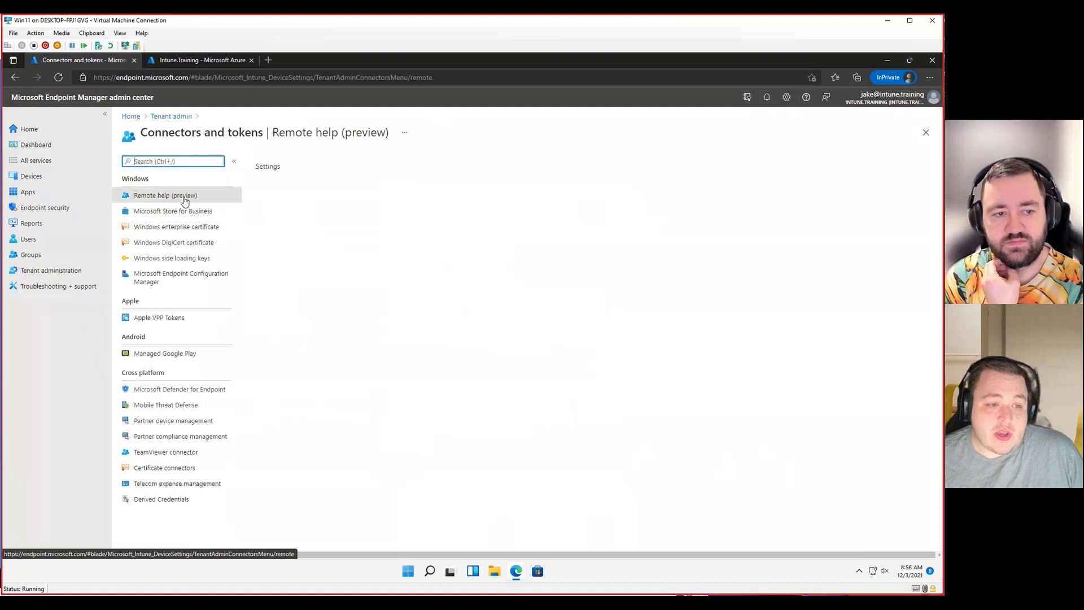
pyautogui.click(165, 195)
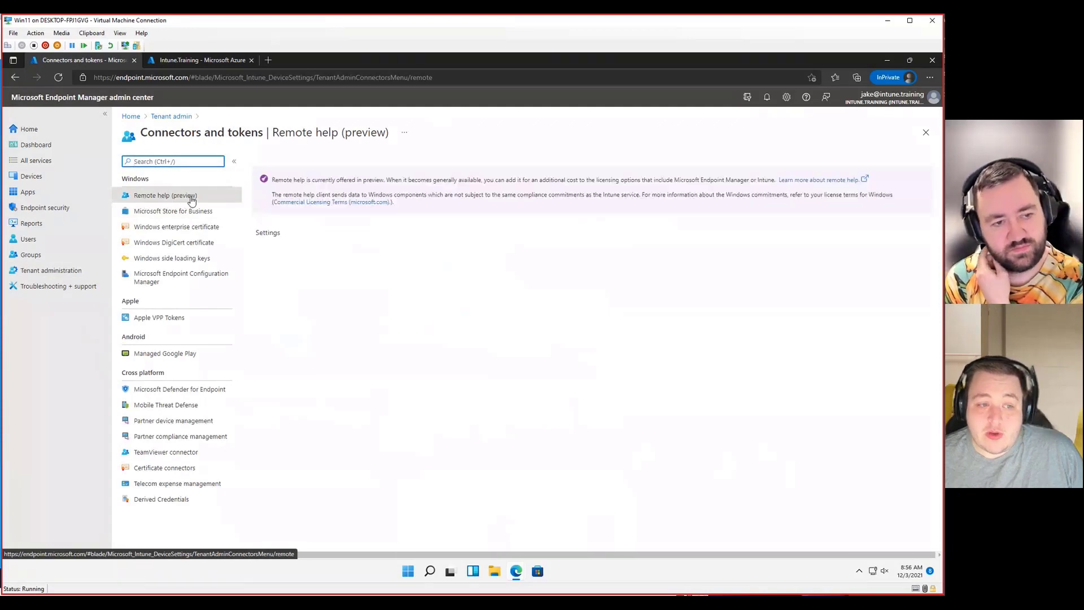
pyautogui.click(164, 195)
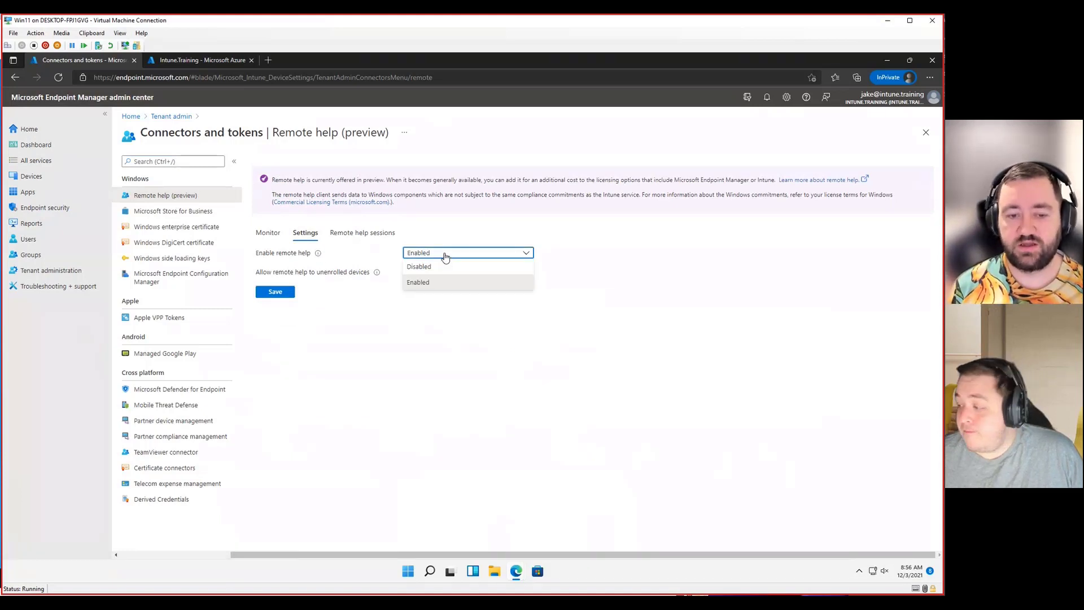
pyautogui.click(418, 282)
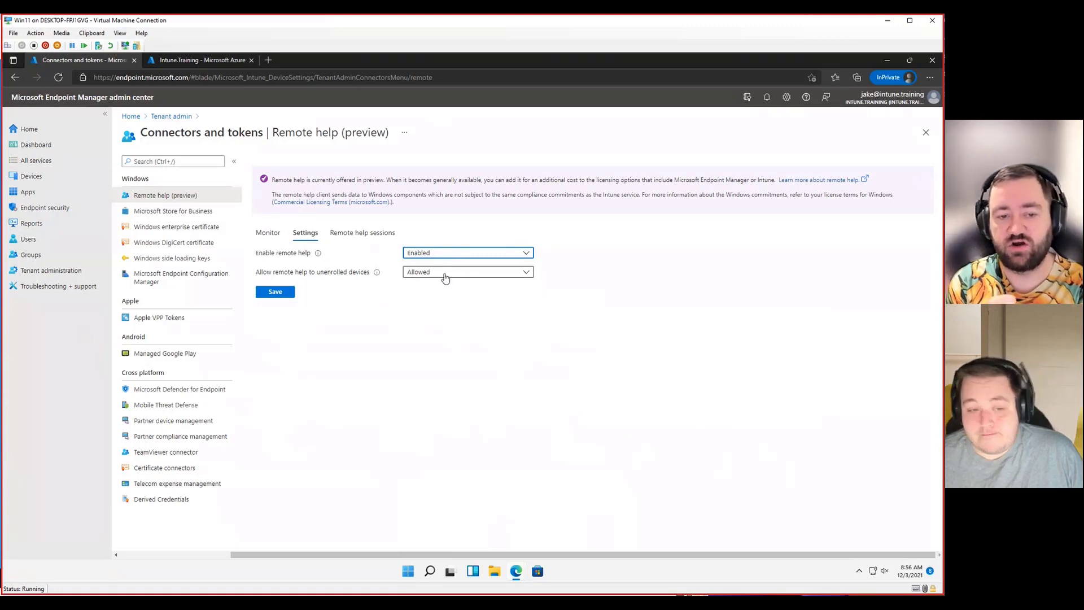
pyautogui.moveTo(376, 271)
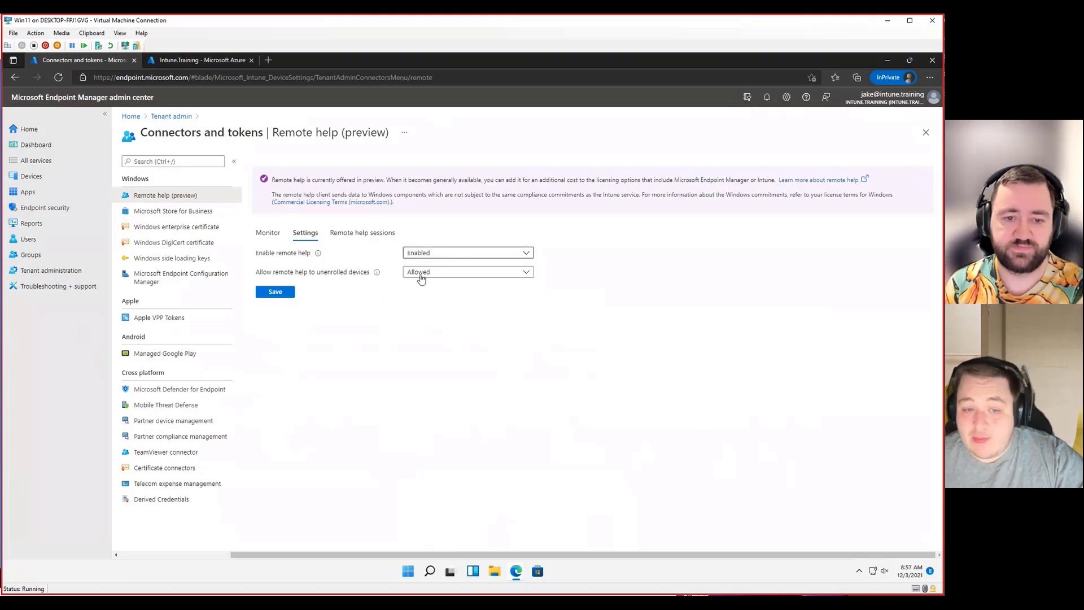
pyautogui.click(466, 271)
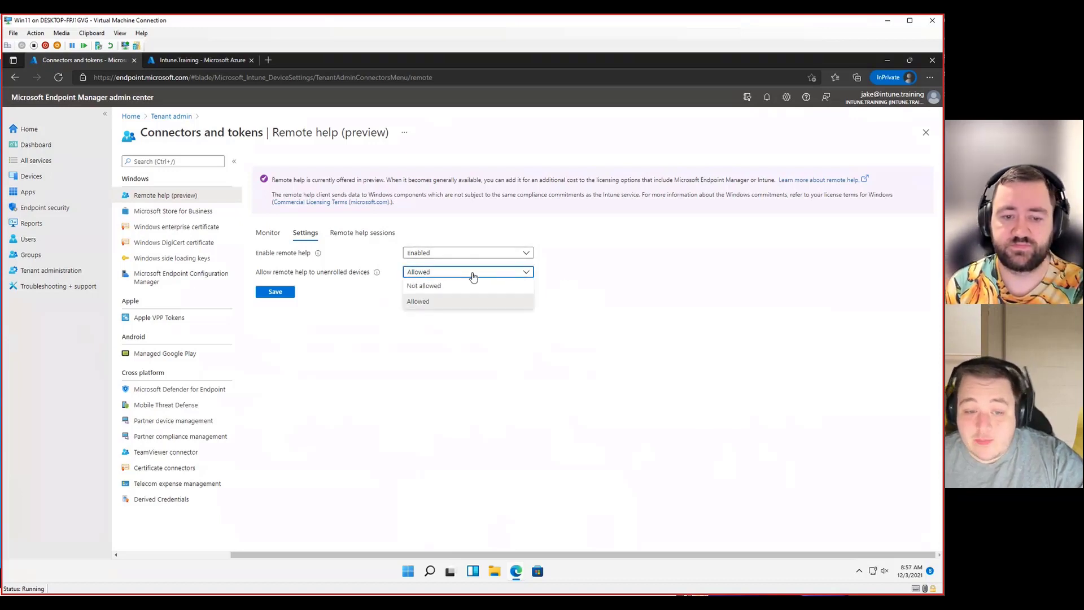
pyautogui.moveTo(450, 277)
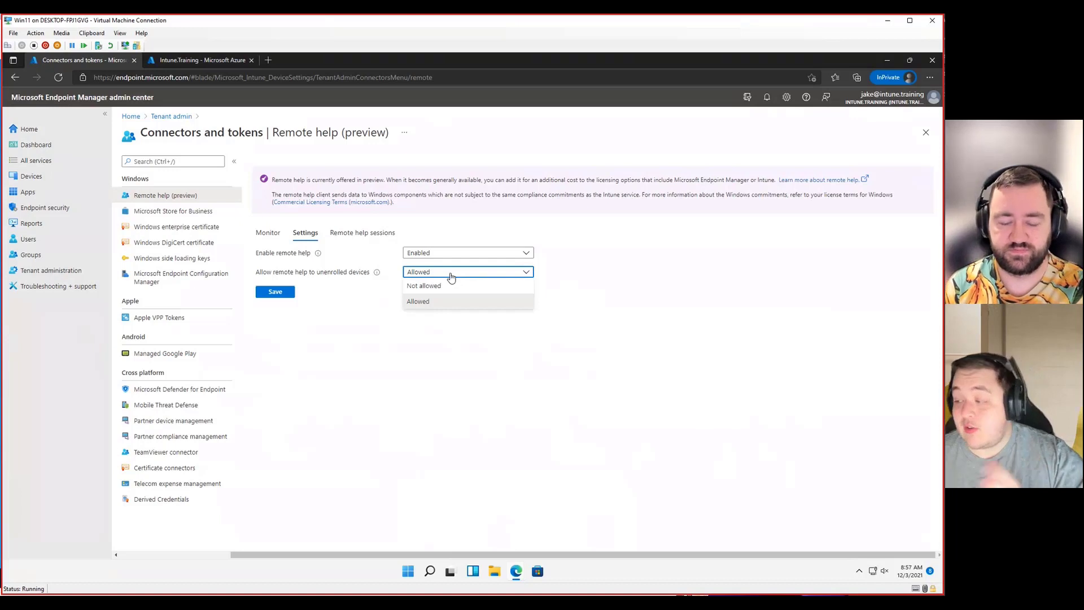
pyautogui.click(274, 291)
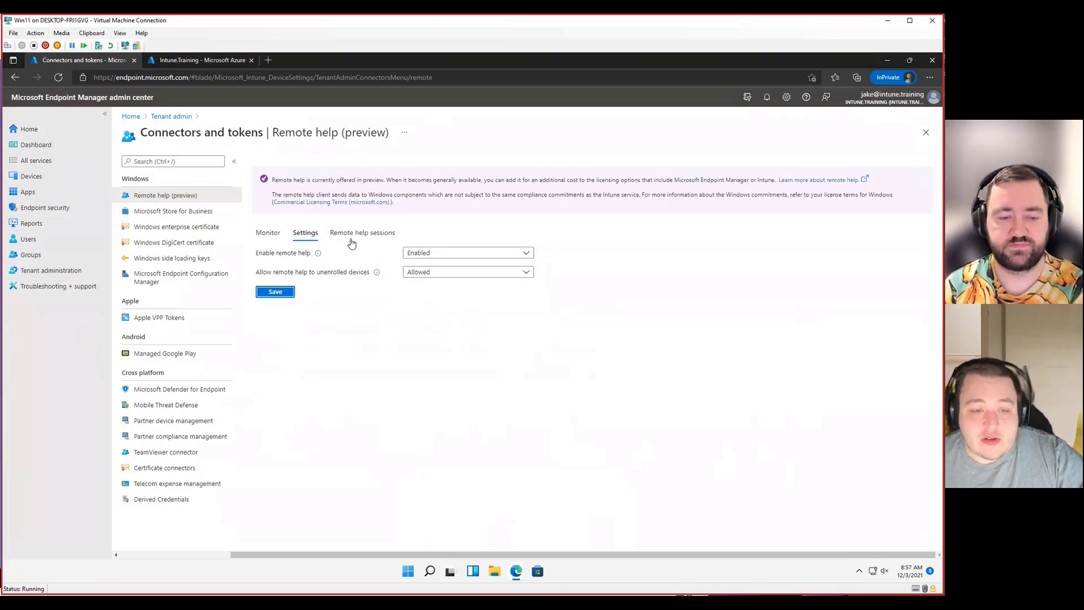
# Step: Show the Remote help sessions tab and open the demo user's Windows device session record
pyautogui.click(361, 232)
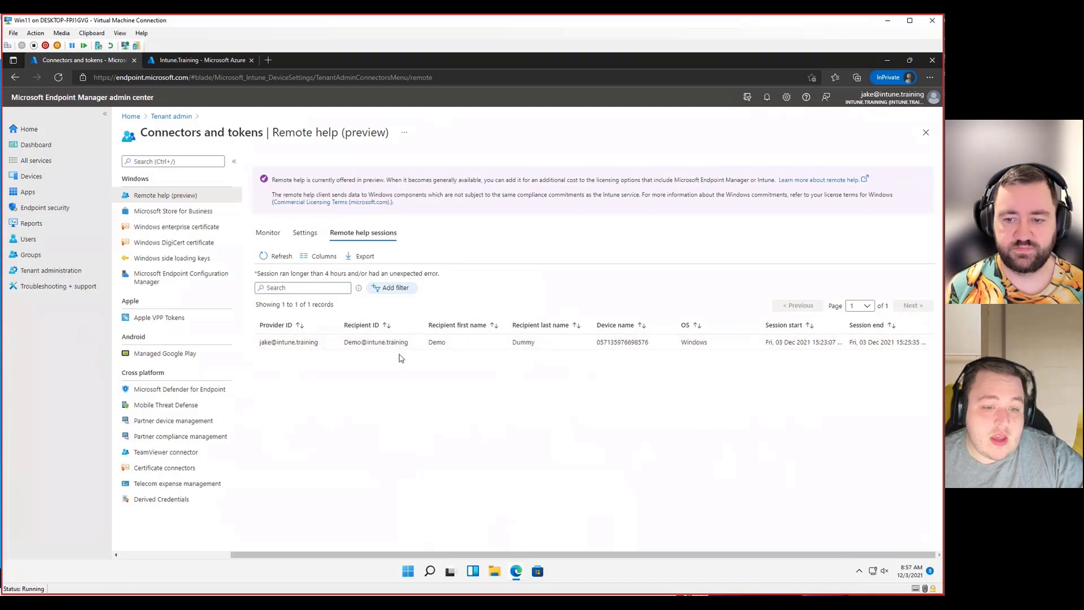
pyautogui.doubleClick(375, 341)
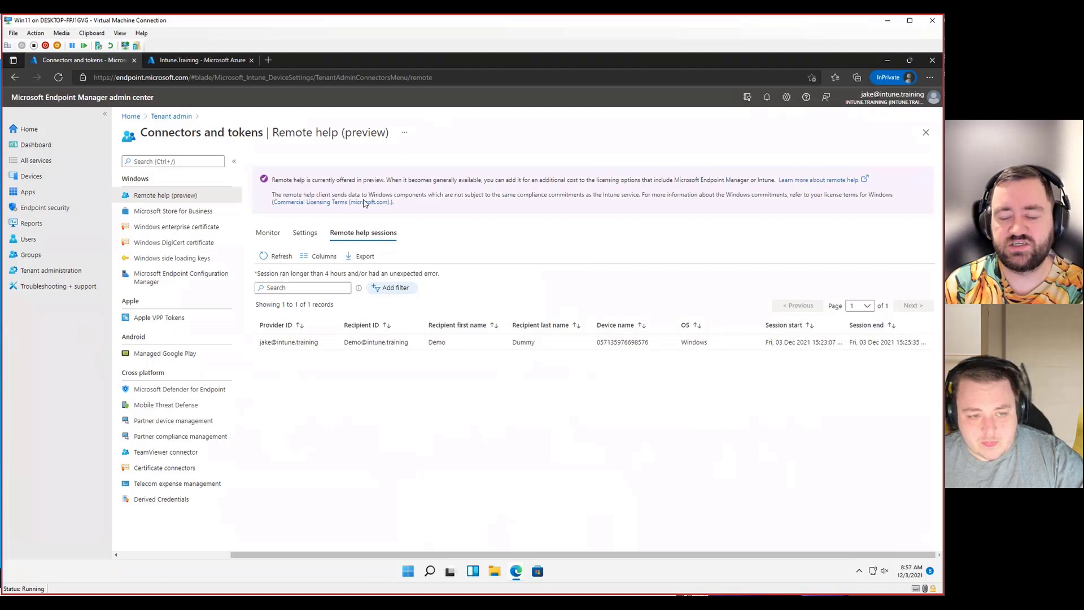
pyautogui.moveTo(487, 228)
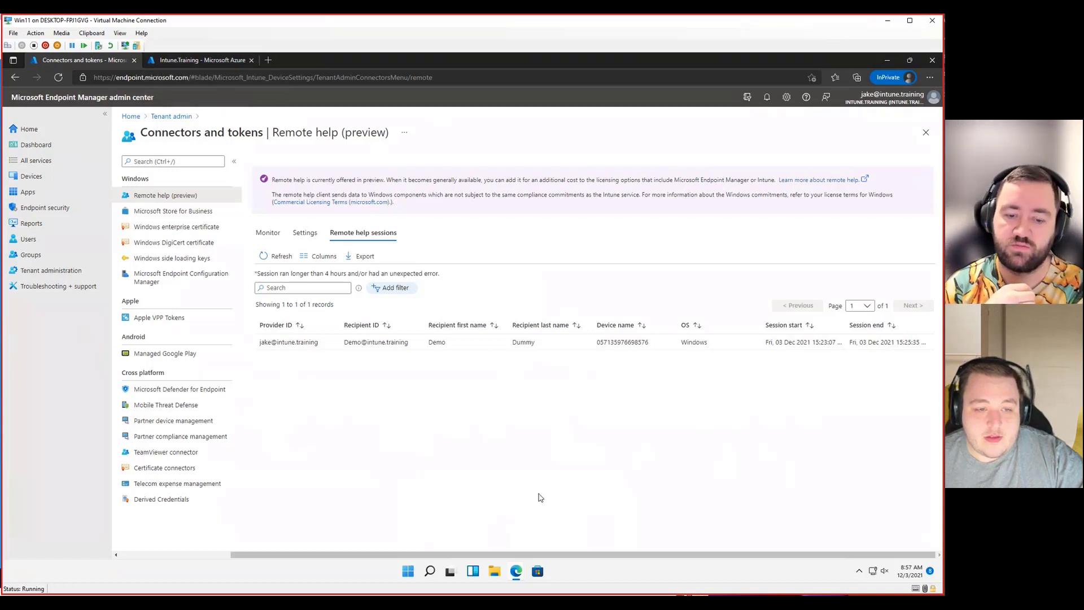
pyautogui.moveTo(538, 492)
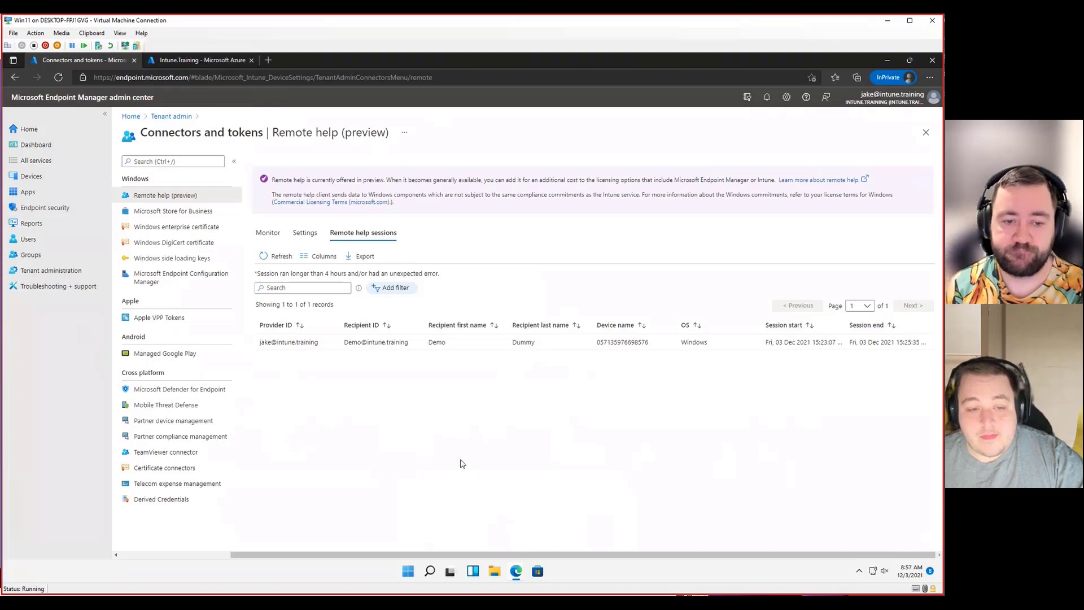
pyautogui.moveTo(435, 439)
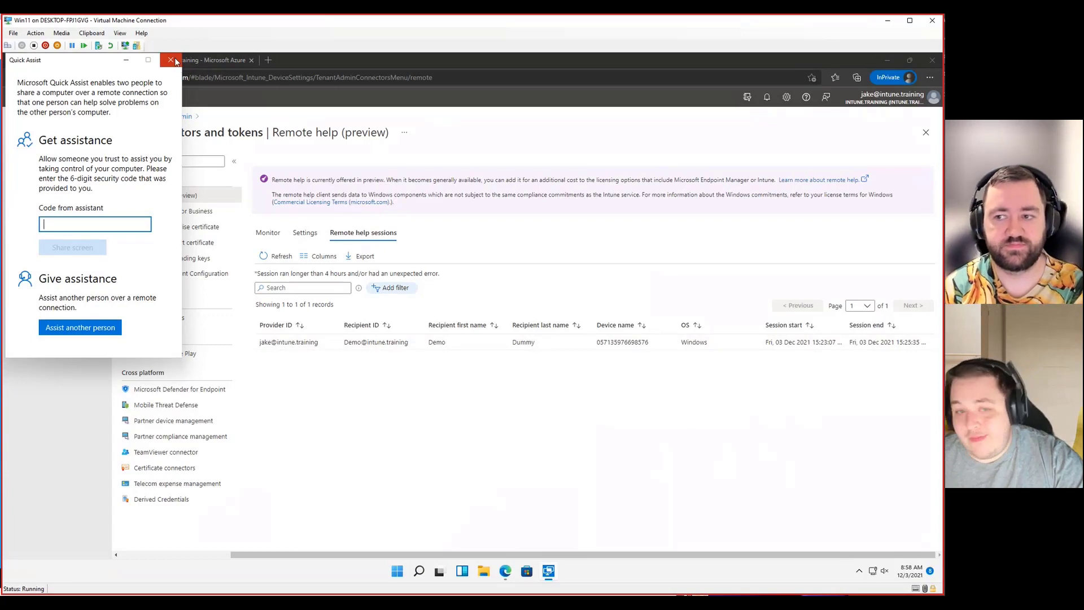
# Step: Close Quick Assist and read Microsoft Learn's remote help install and Win32 deployment sections
pyautogui.click(170, 61)
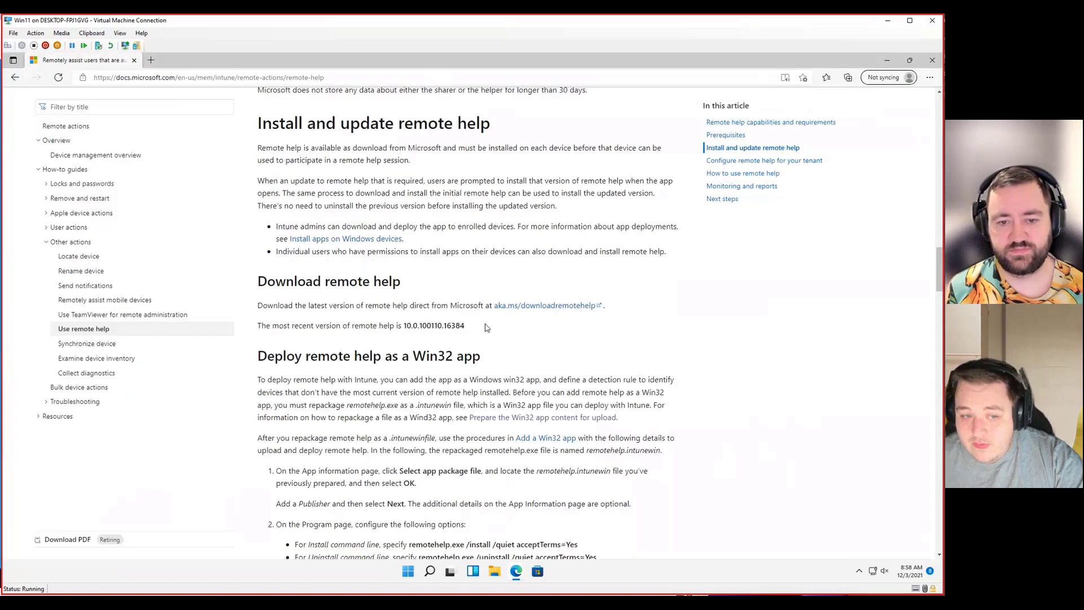
pyautogui.moveTo(466, 345)
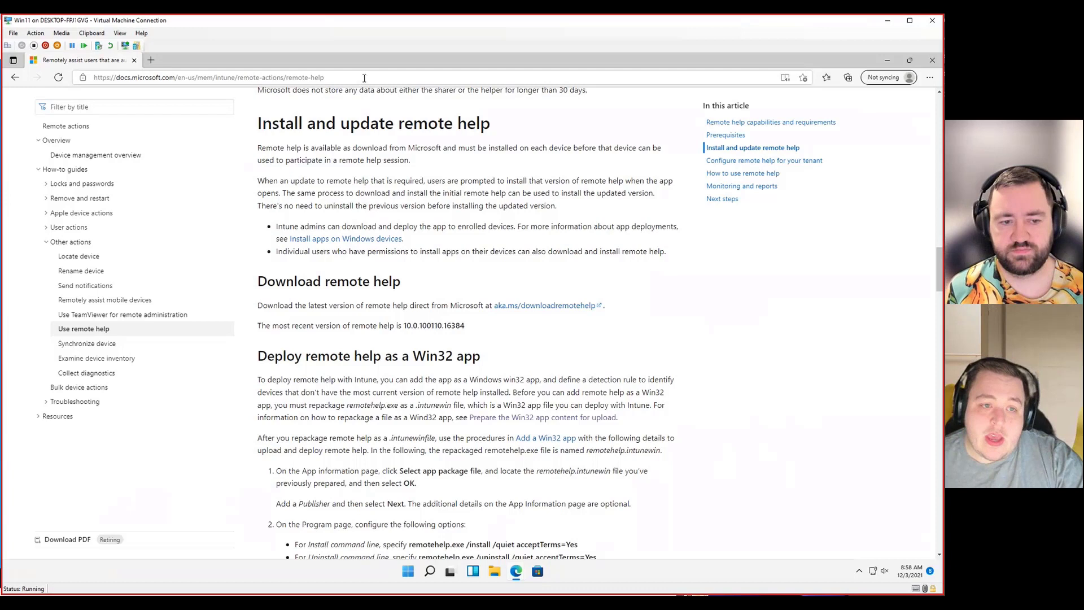
pyautogui.moveTo(545, 305)
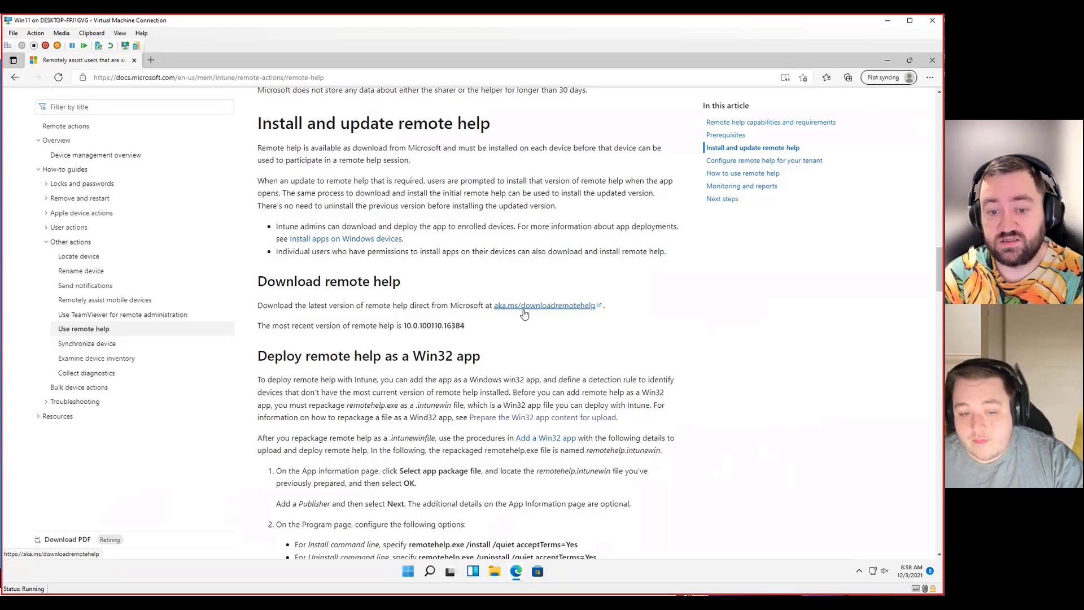
pyautogui.moveTo(532, 327)
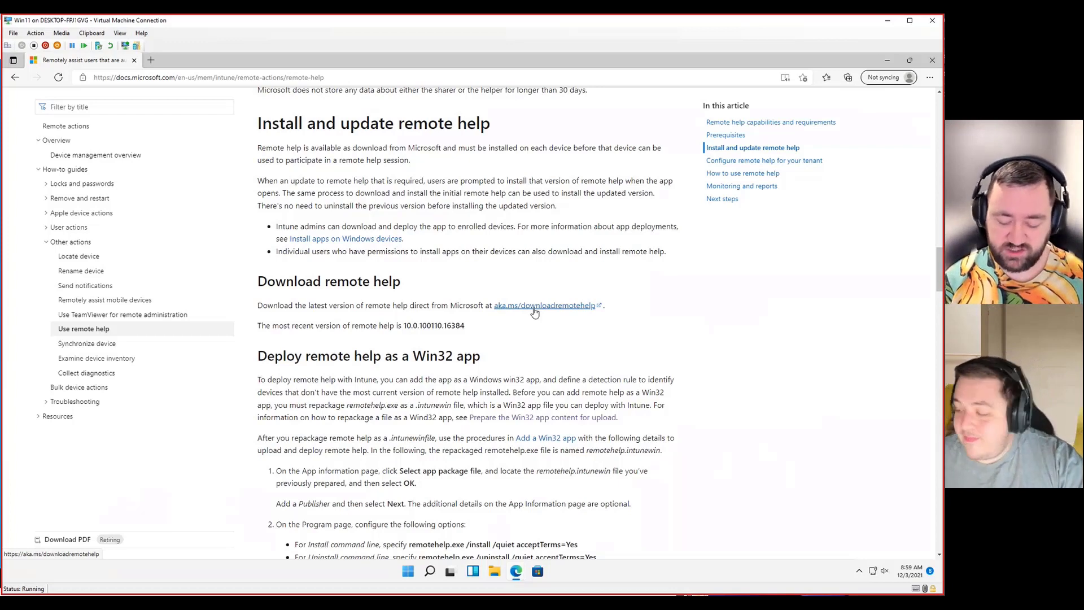
pyautogui.moveTo(484, 334)
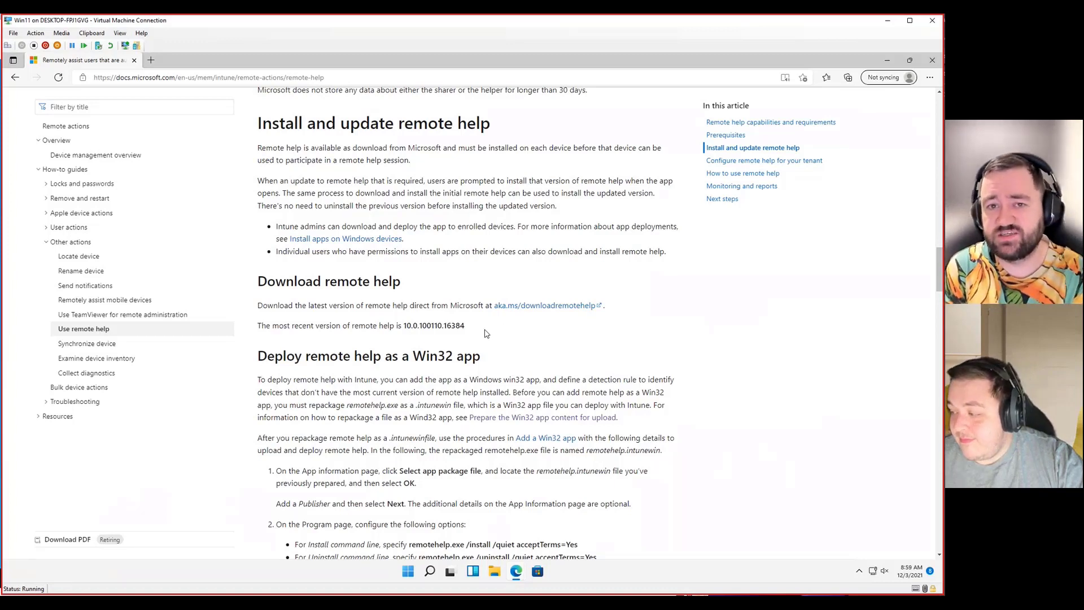
pyautogui.moveTo(491, 335)
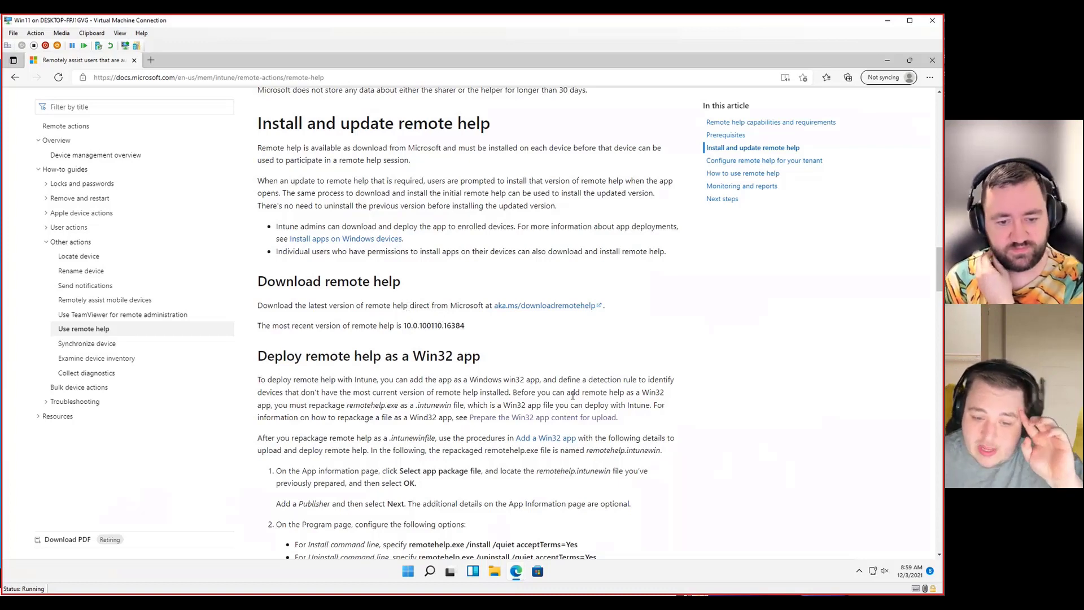
pyautogui.moveTo(266, 379); pyautogui.dragTo(529, 404)
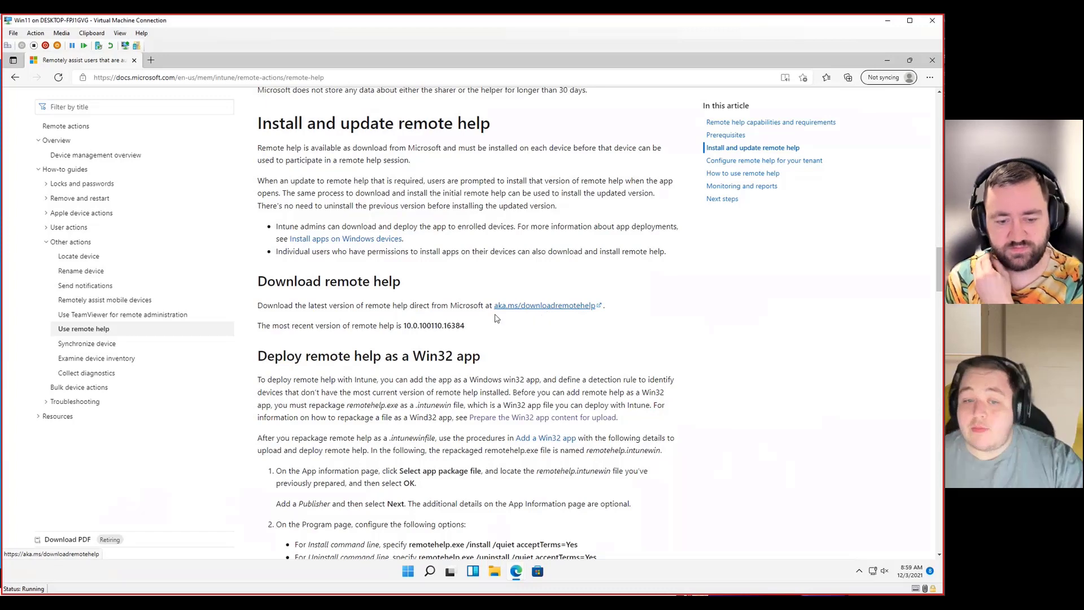
pyautogui.moveTo(517, 311)
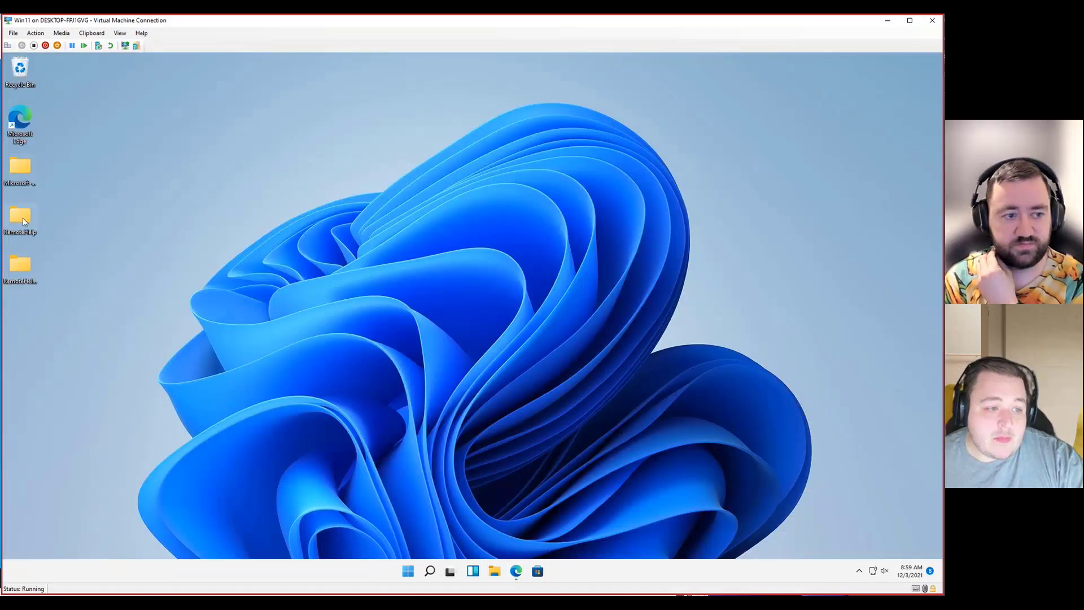
# Step: Run IntuneWinAppUtil on the Remotehelp source folder to build the package in RemoteHelpFinal
pyautogui.doubleClick(21, 218)
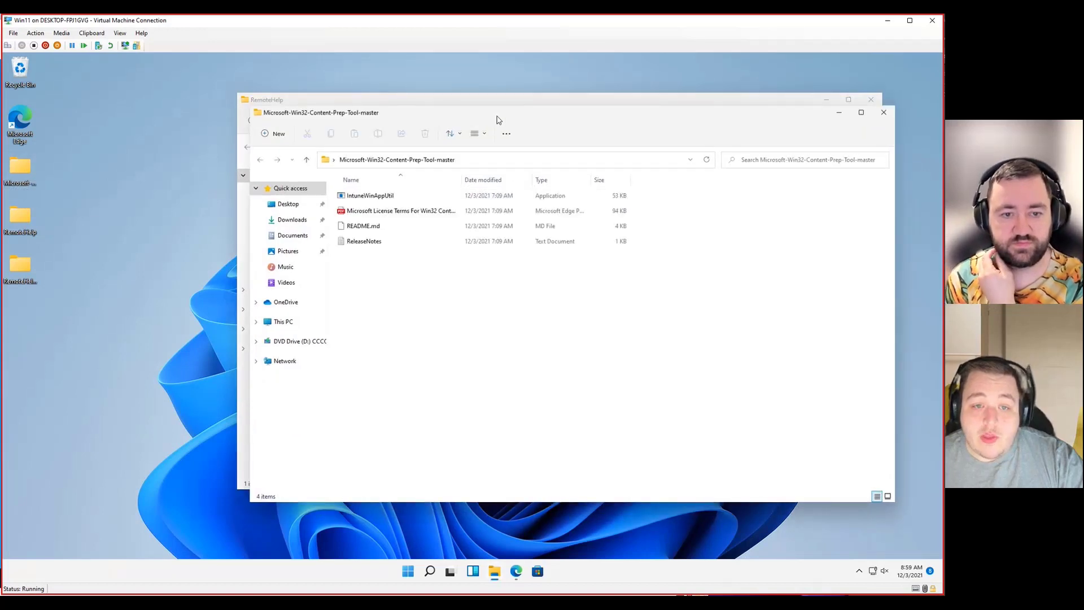
pyautogui.doubleClick(370, 195)
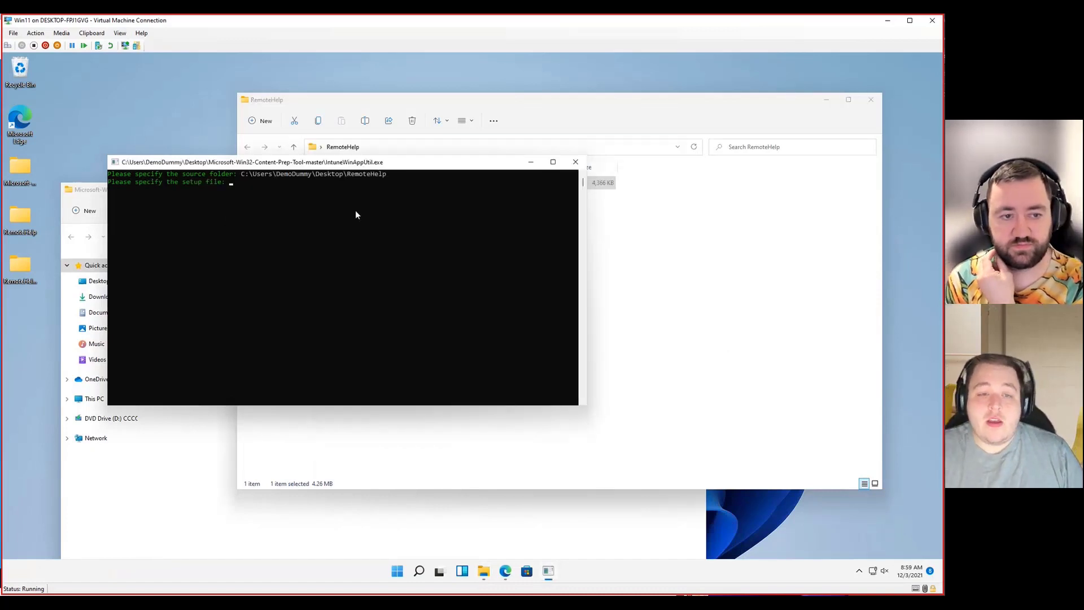
pyautogui.write('Remotehelp')
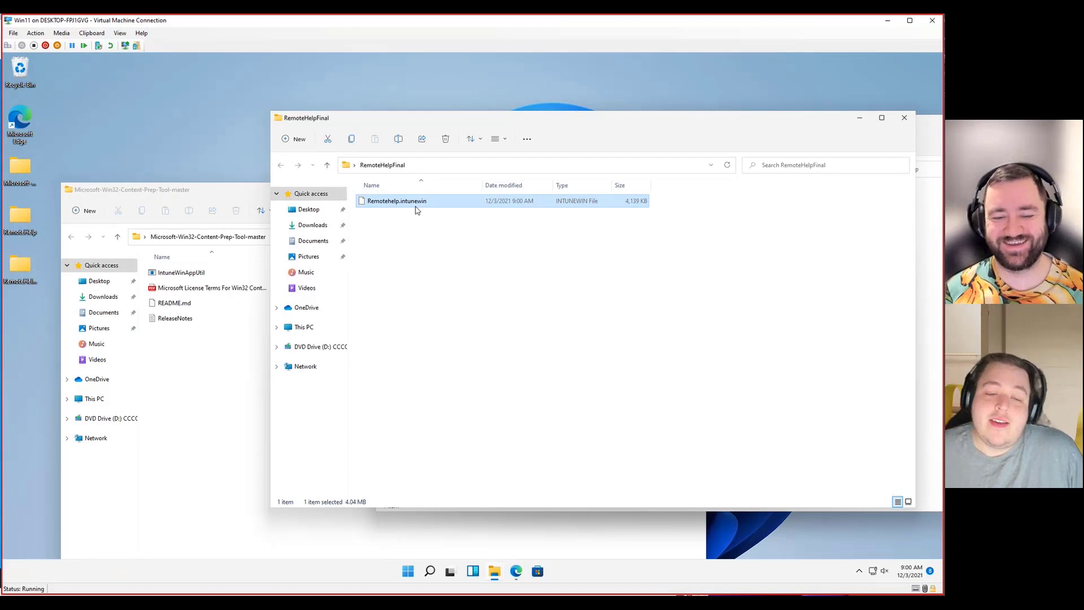
pyautogui.moveTo(468, 129)
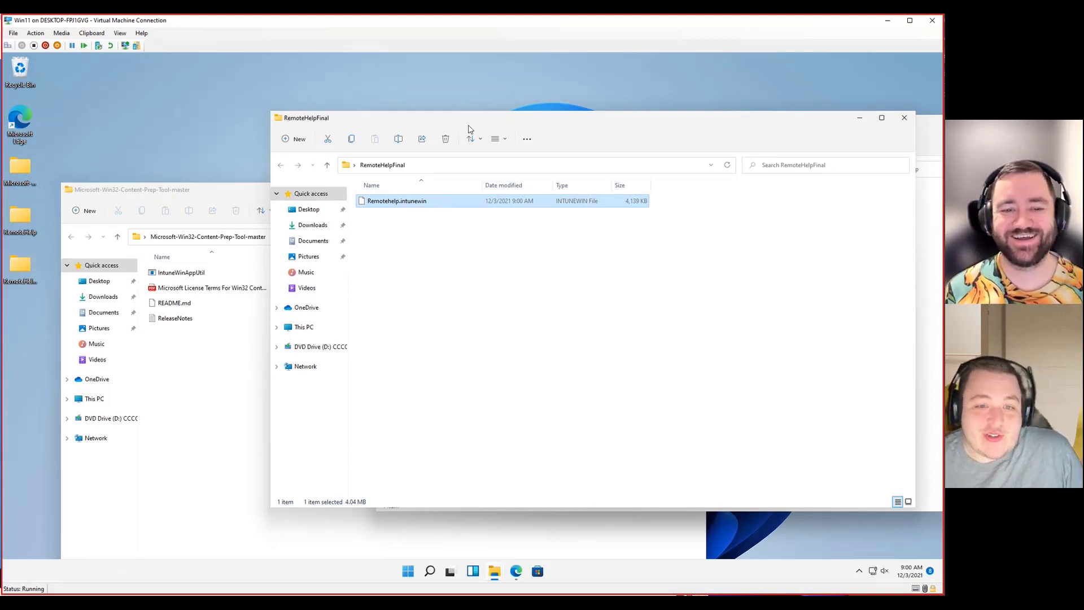
pyautogui.moveTo(515, 571)
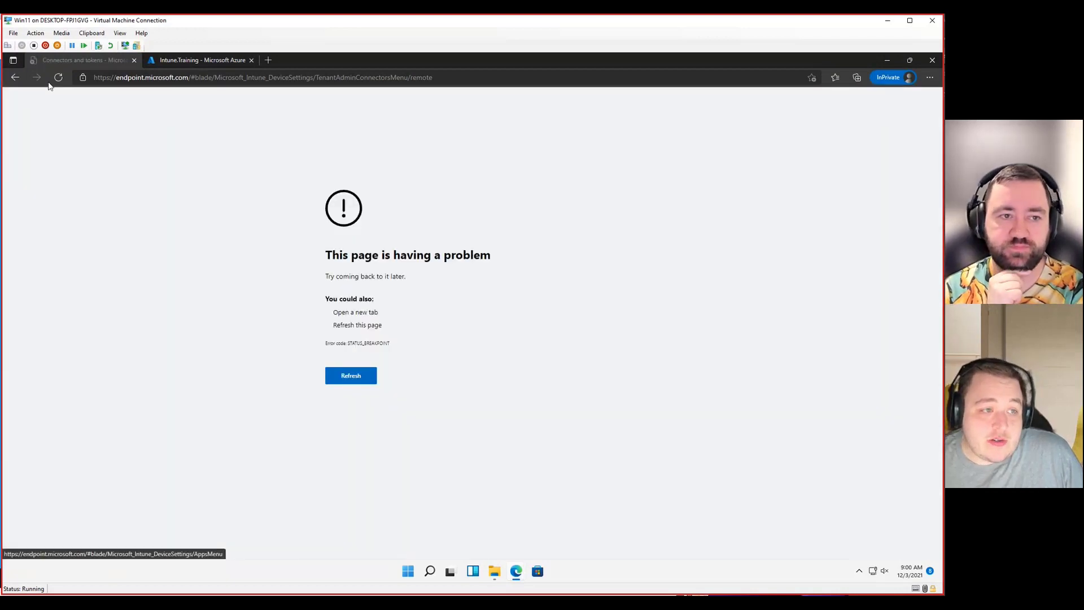
# Step: Reload the admin center, go to Apps > All apps, view the app types list, and cancel
pyautogui.click(351, 375)
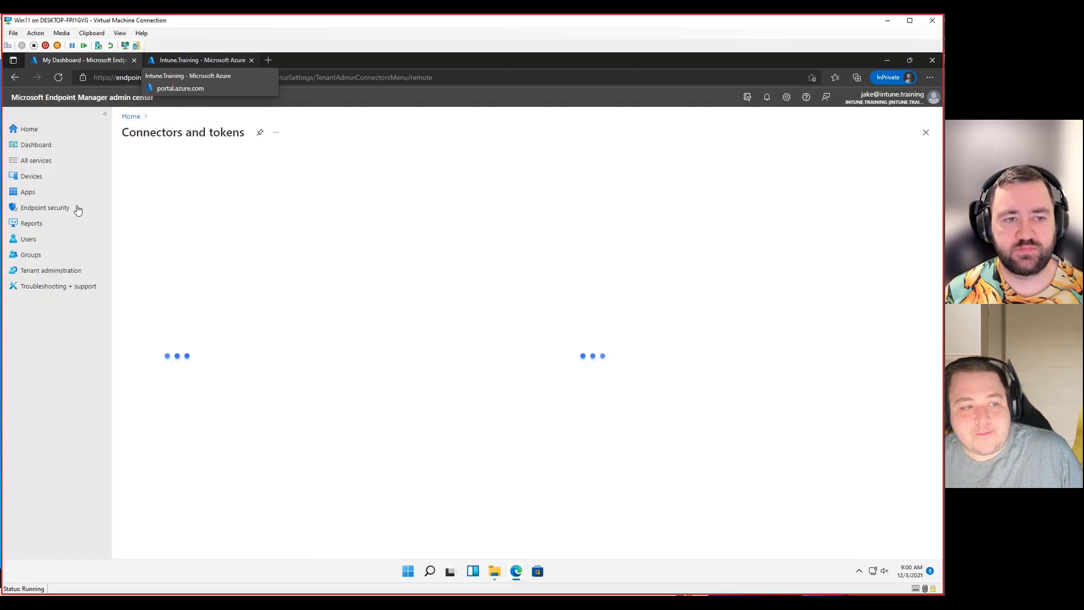
pyautogui.click(27, 192)
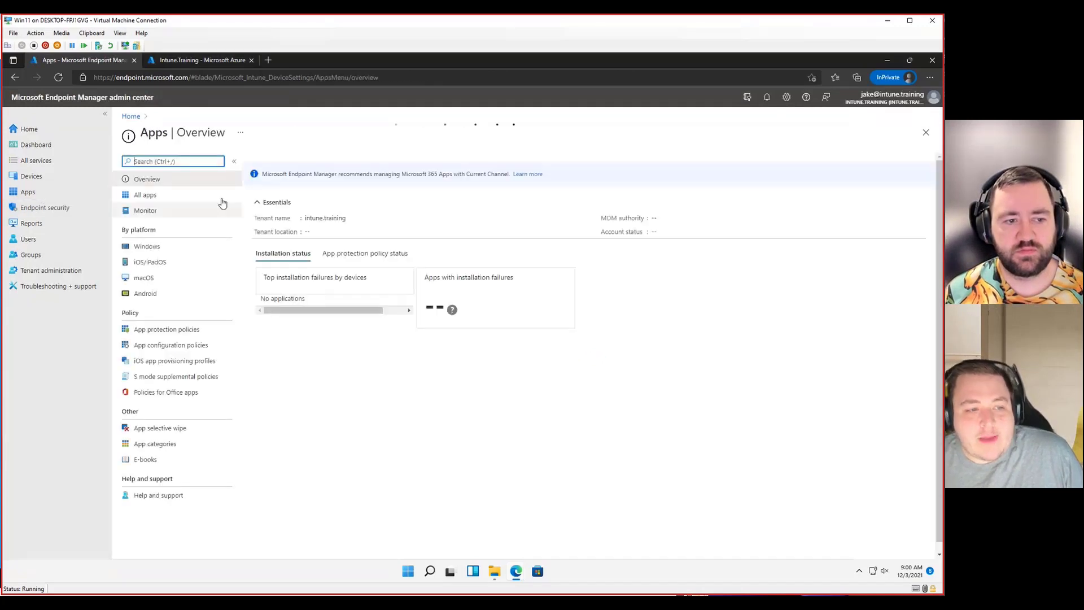
pyautogui.click(145, 194)
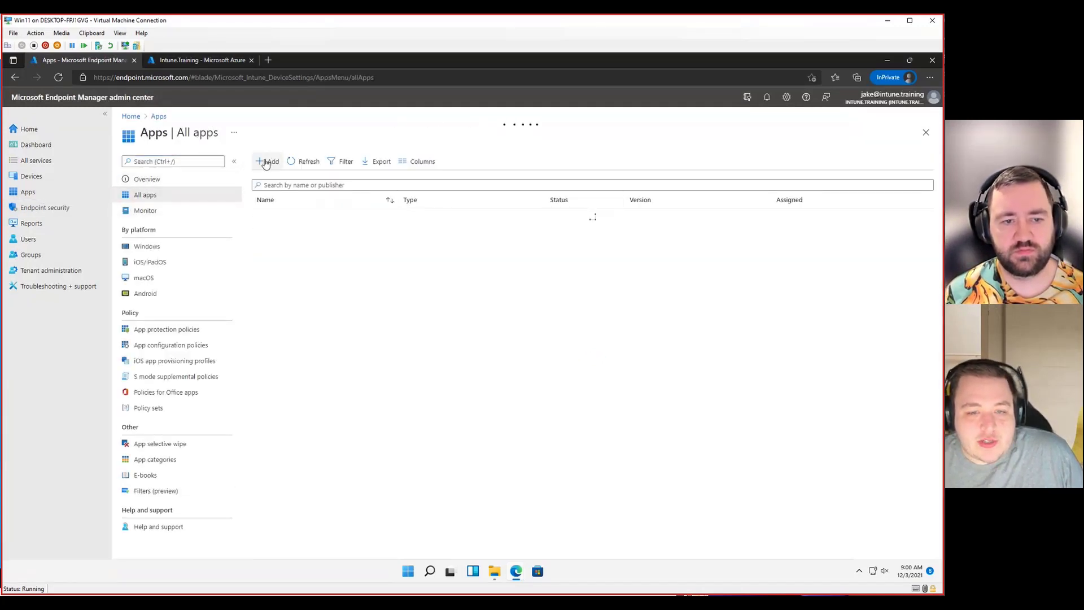
pyautogui.click(267, 161)
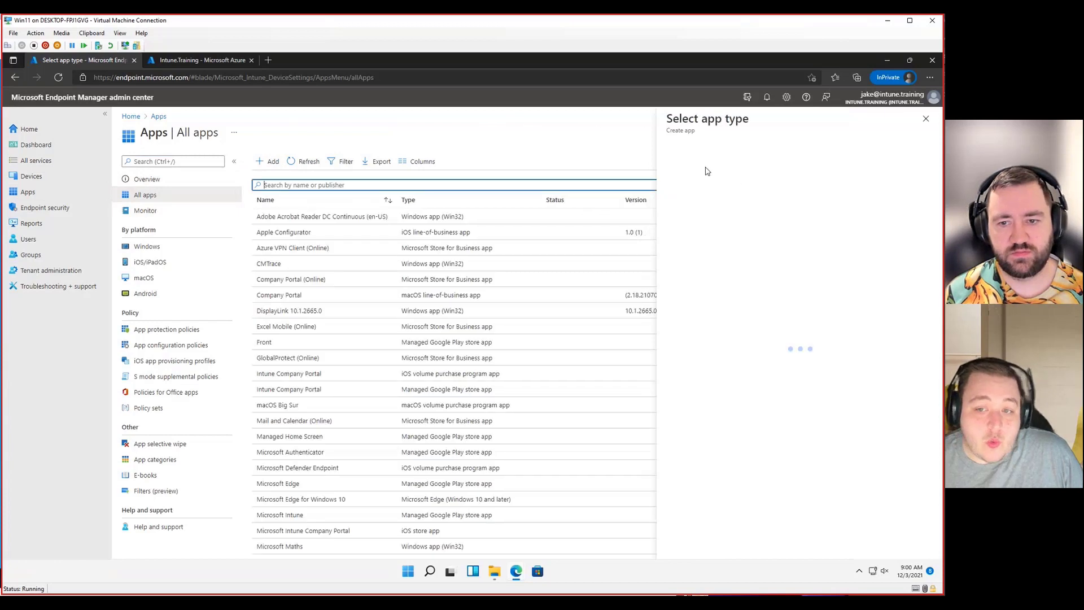
pyautogui.click(798, 164)
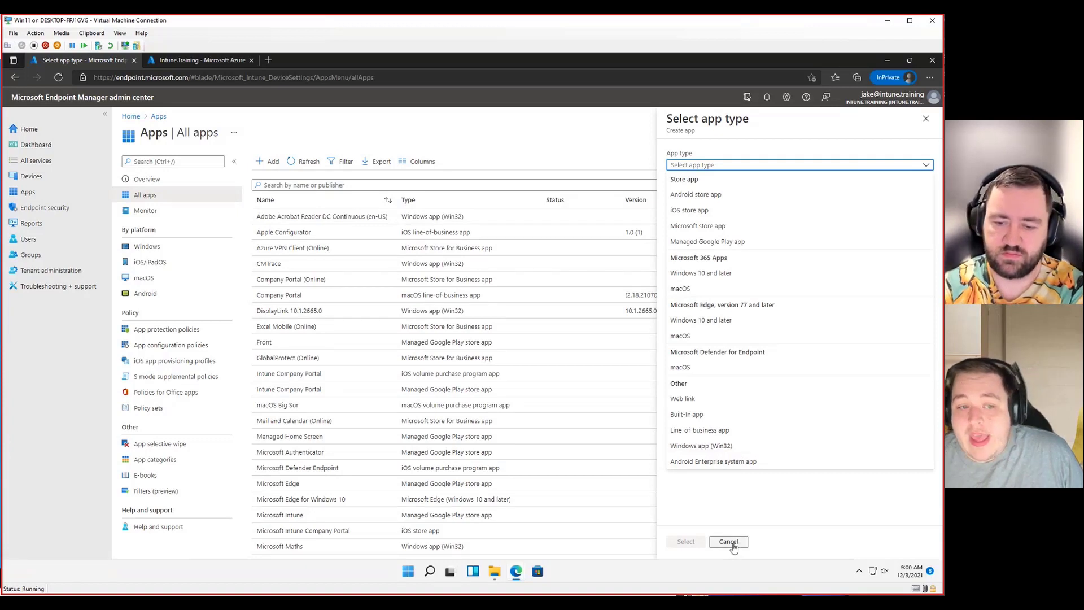
pyautogui.moveTo(727, 542)
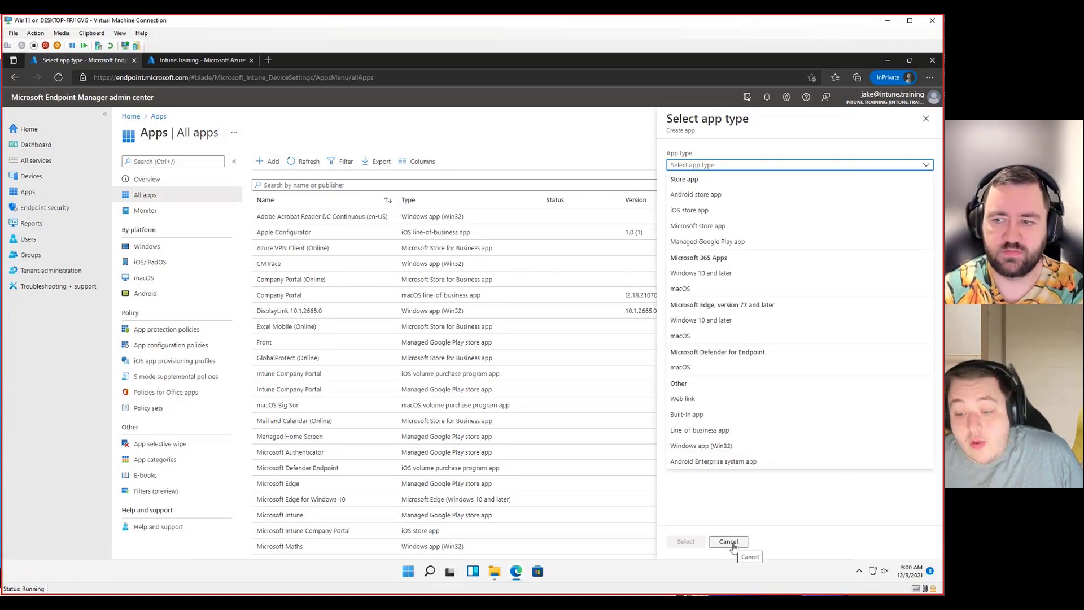
pyautogui.click(727, 541)
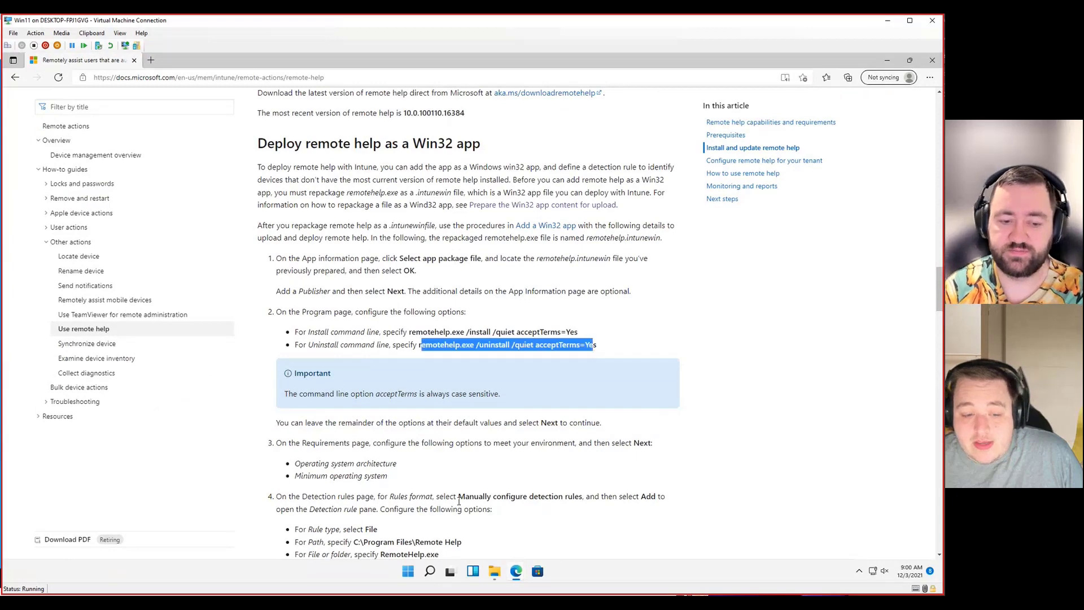
# Step: Search apps for 'remote' and review Remotehelp's acceptTerms=Yes install command, detection rule and assignment
pyautogui.scroll(-3)
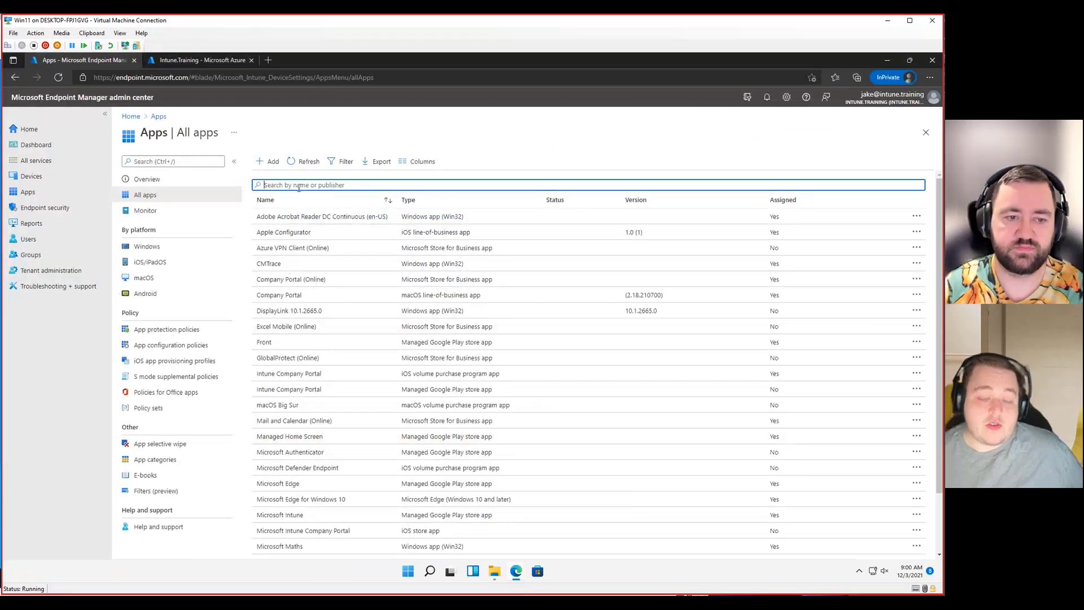
pyautogui.write('remote')
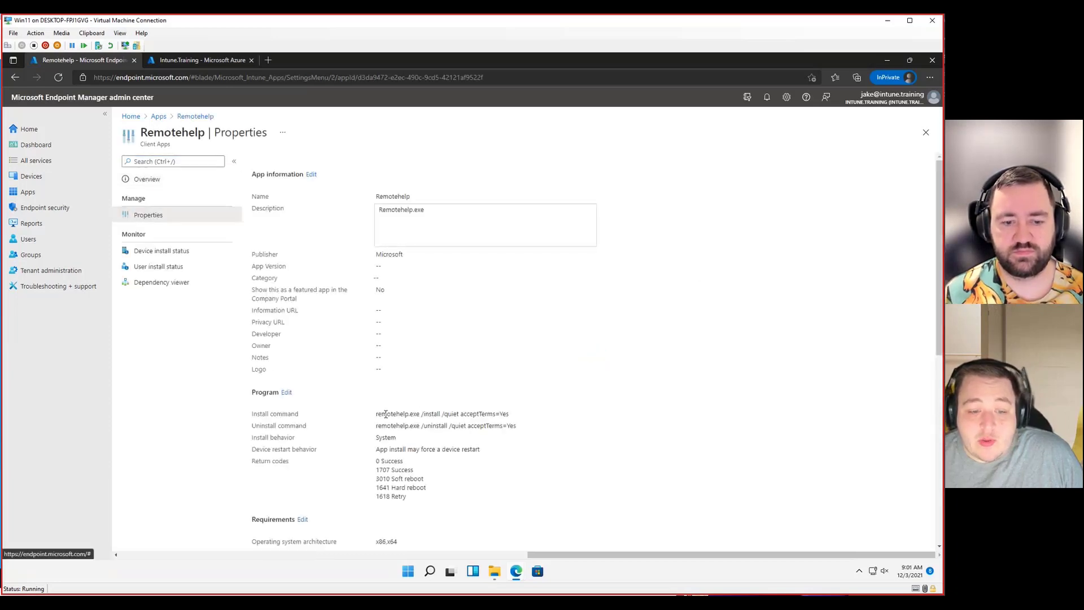
pyautogui.moveTo(376, 414); pyautogui.dragTo(440, 413)
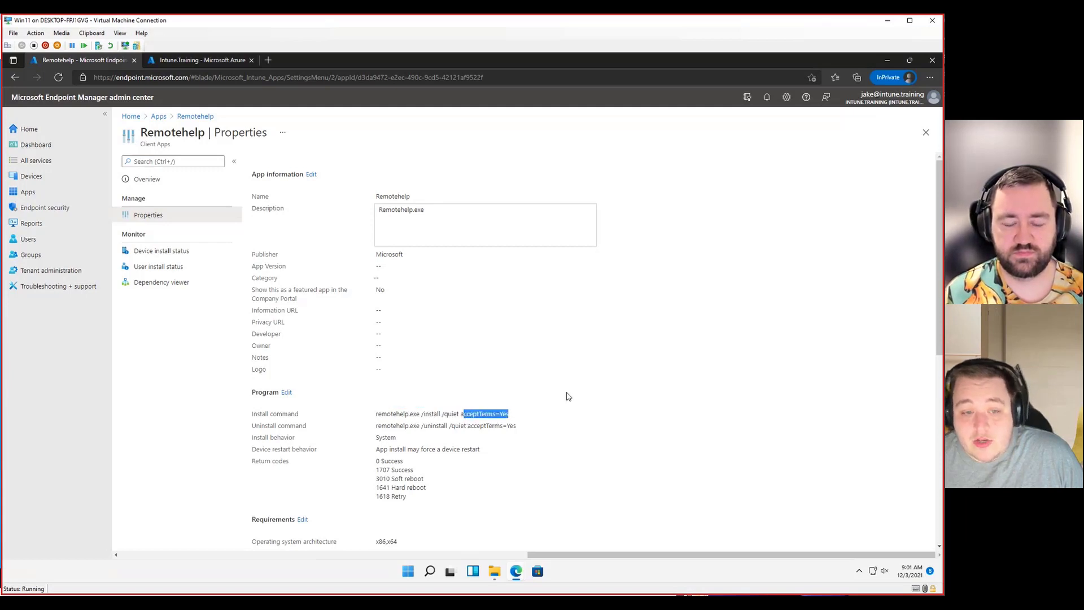
pyautogui.scroll(-3)
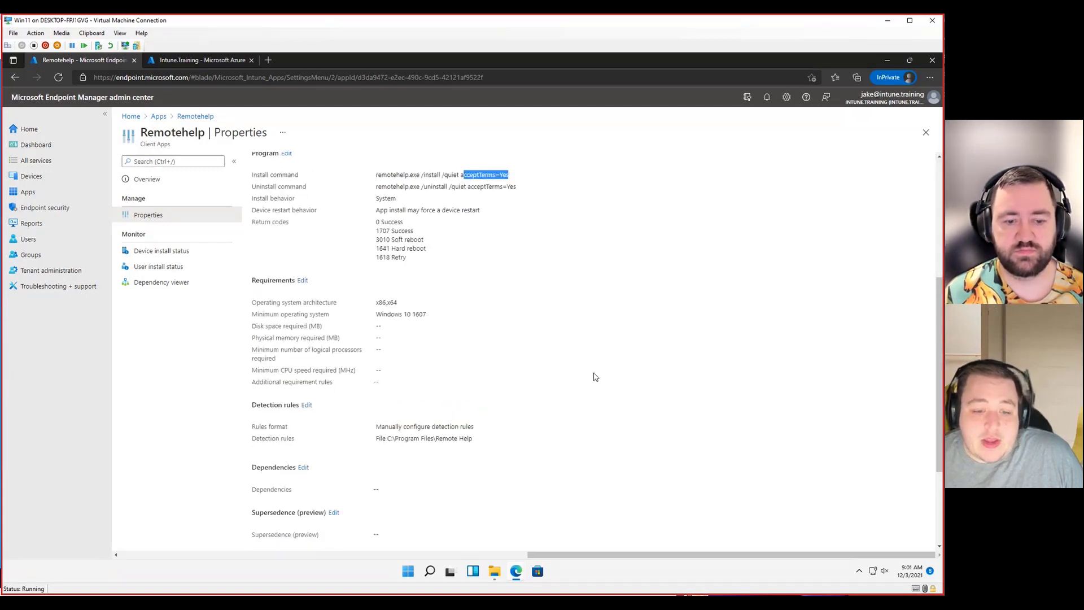
pyautogui.scroll(-3)
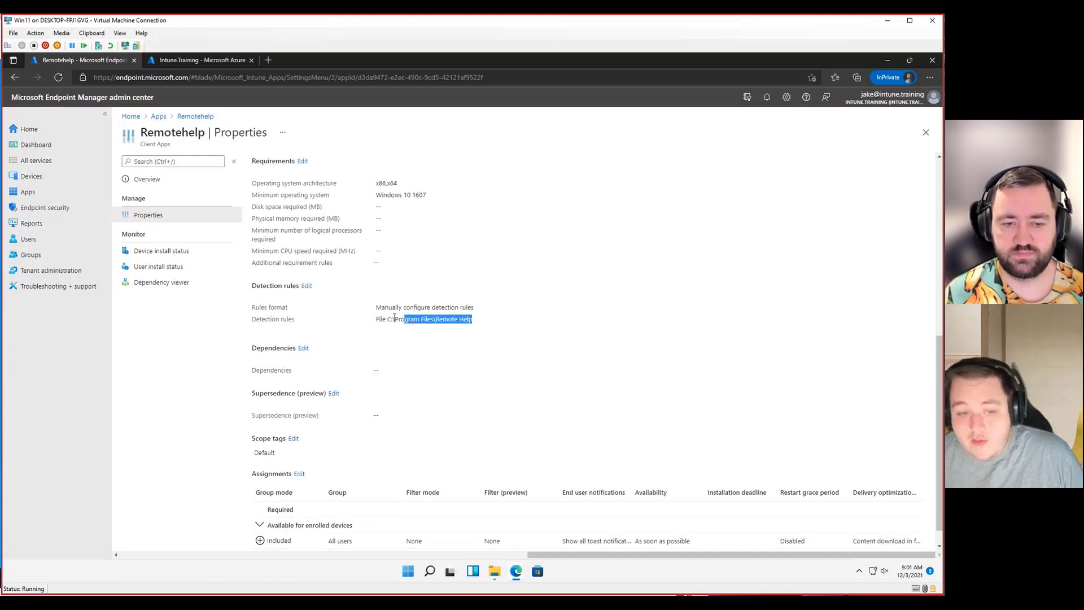
pyautogui.scroll(-3)
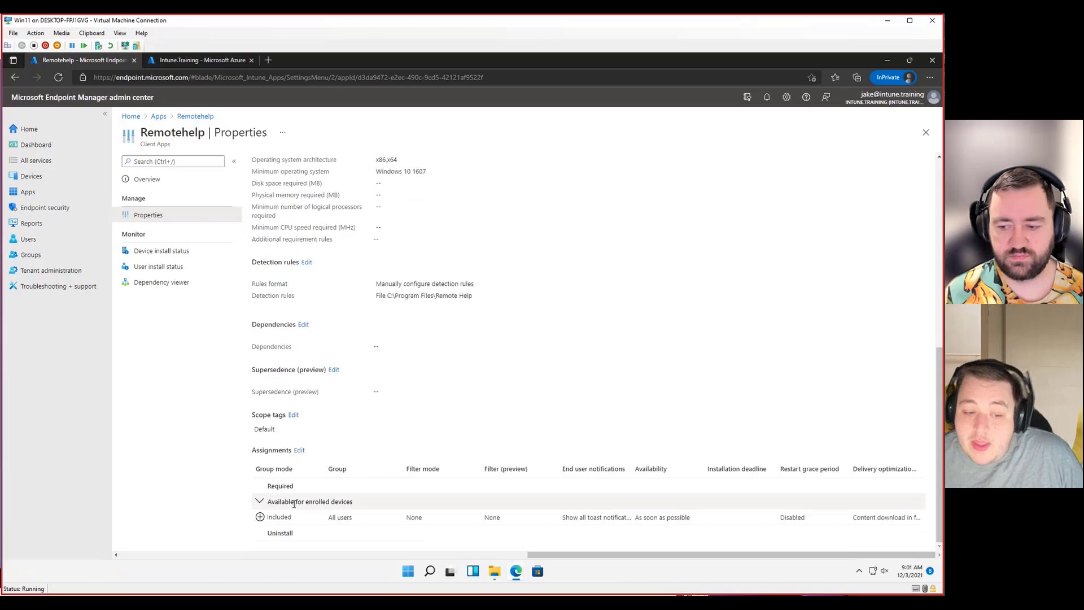
pyautogui.moveTo(501, 499)
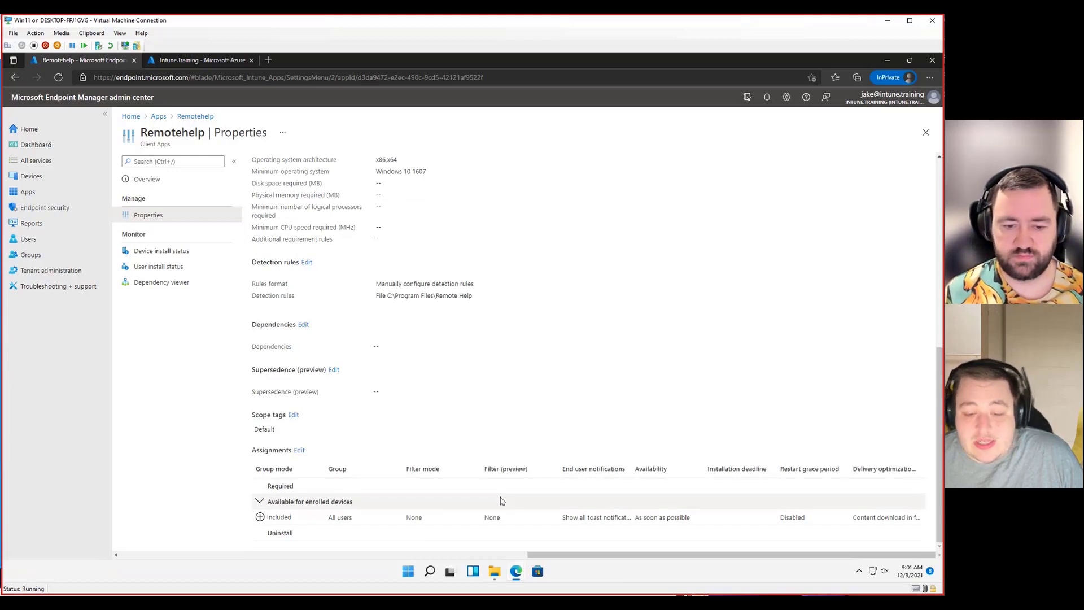
pyautogui.moveTo(370, 294)
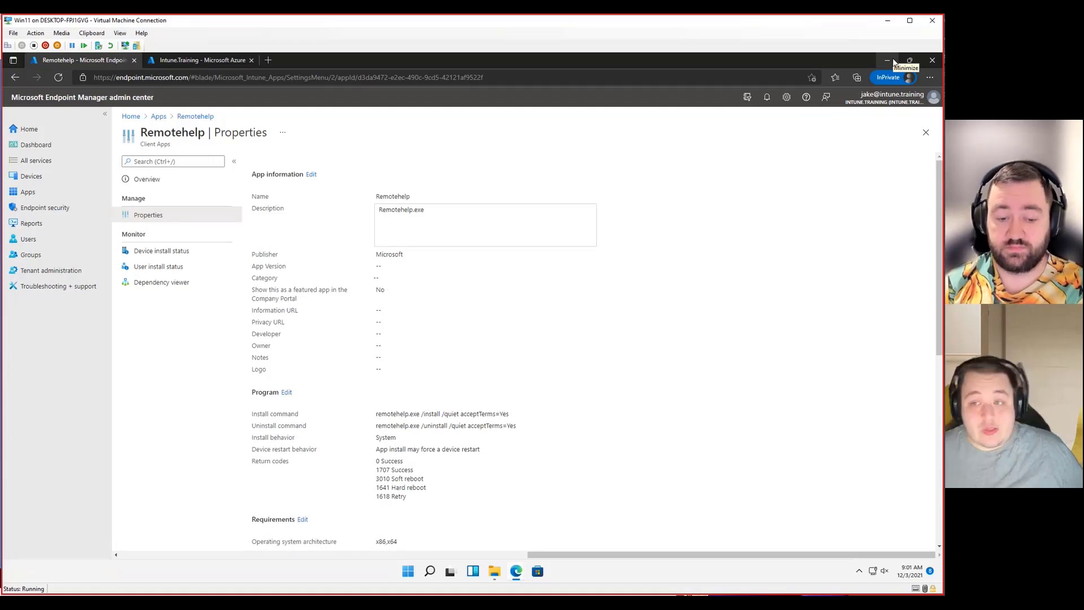
# Step: Hide the browser and launch Remote help from system search on the Windows 11 VM
pyautogui.click(887, 60)
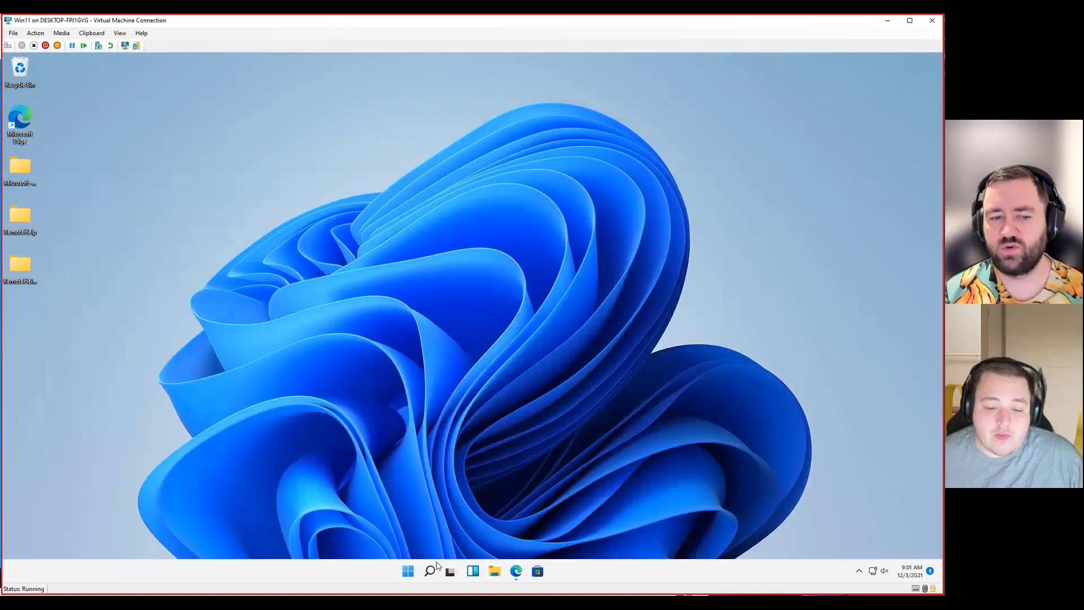
pyautogui.click(408, 571)
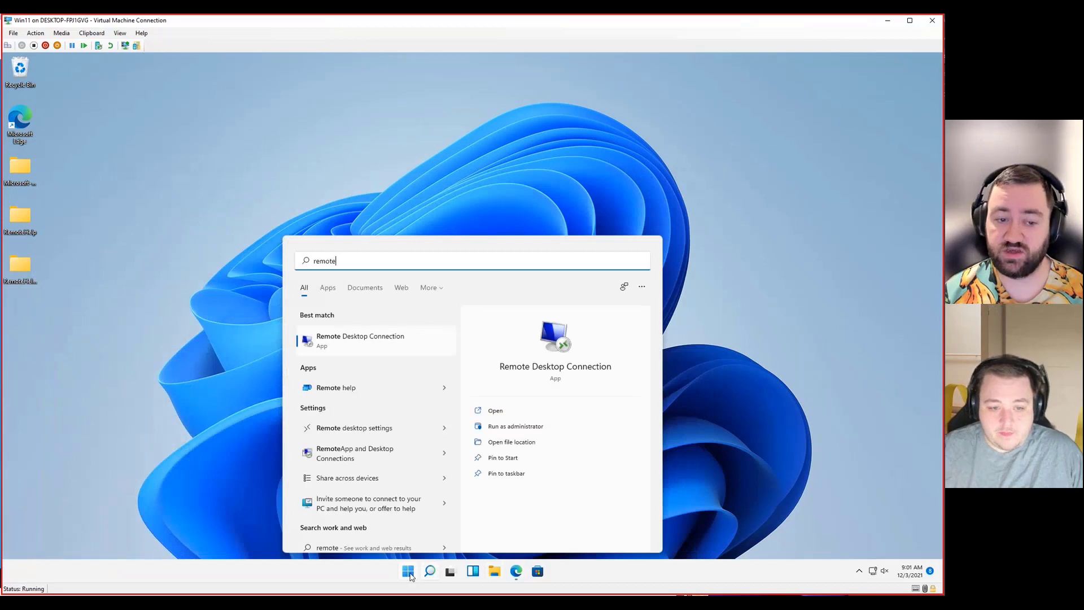
pyautogui.click(336, 387)
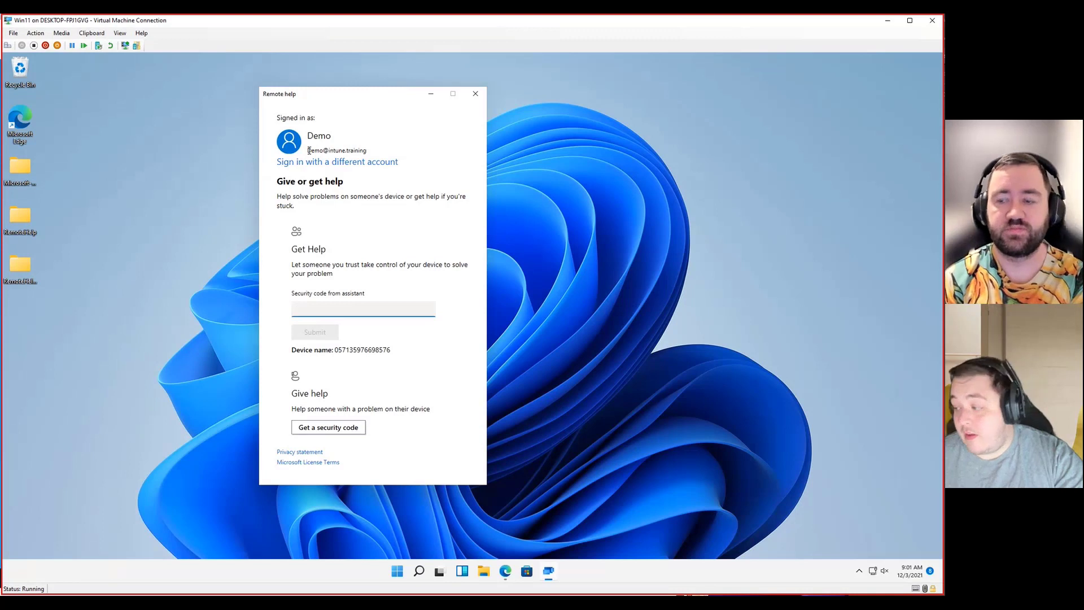
pyautogui.click(363, 308)
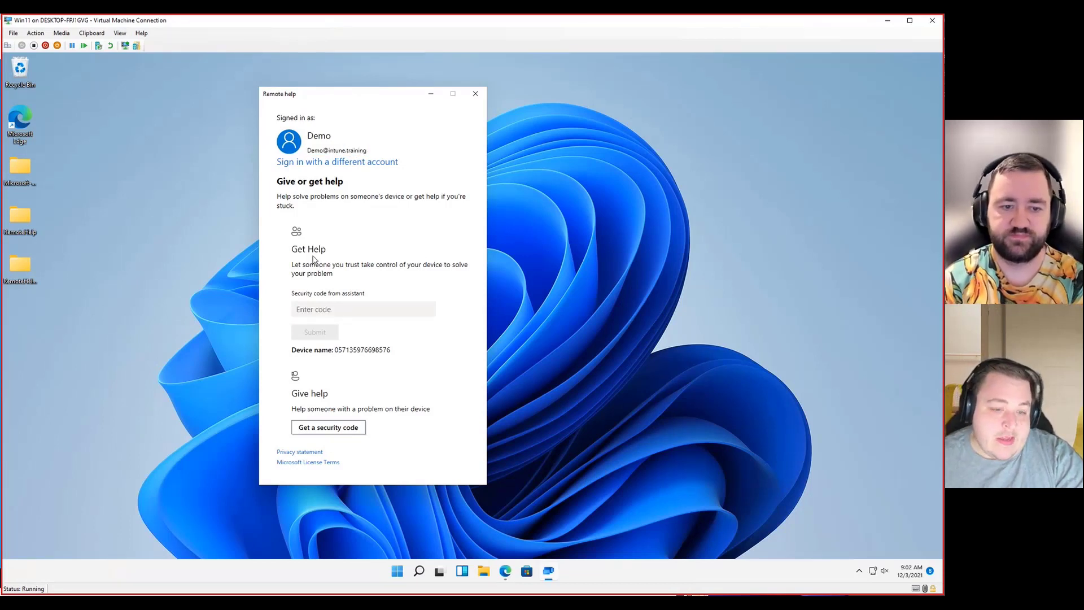
pyautogui.moveTo(434, 425)
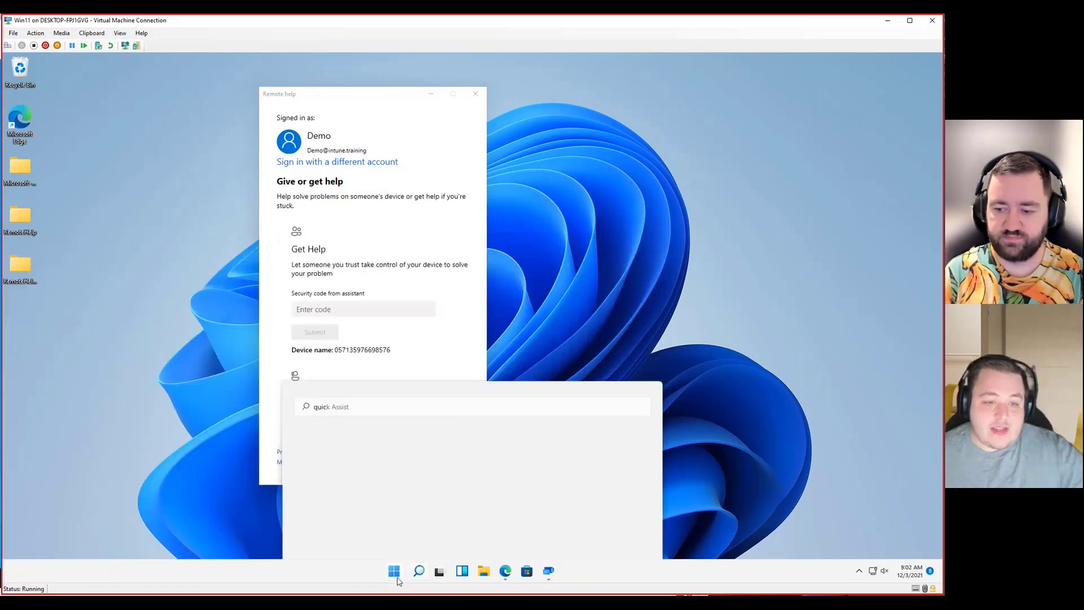
# Step: Launch Quick Assist on Windows 11 and get a Give help security code on Windows 10
pyautogui.click(472, 406)
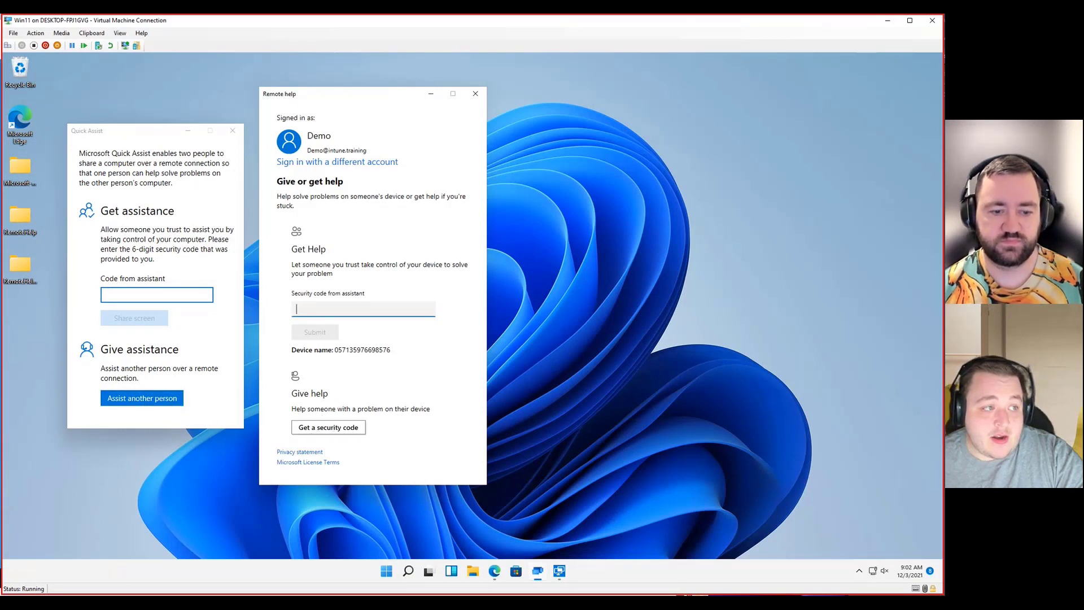
pyautogui.click(232, 130)
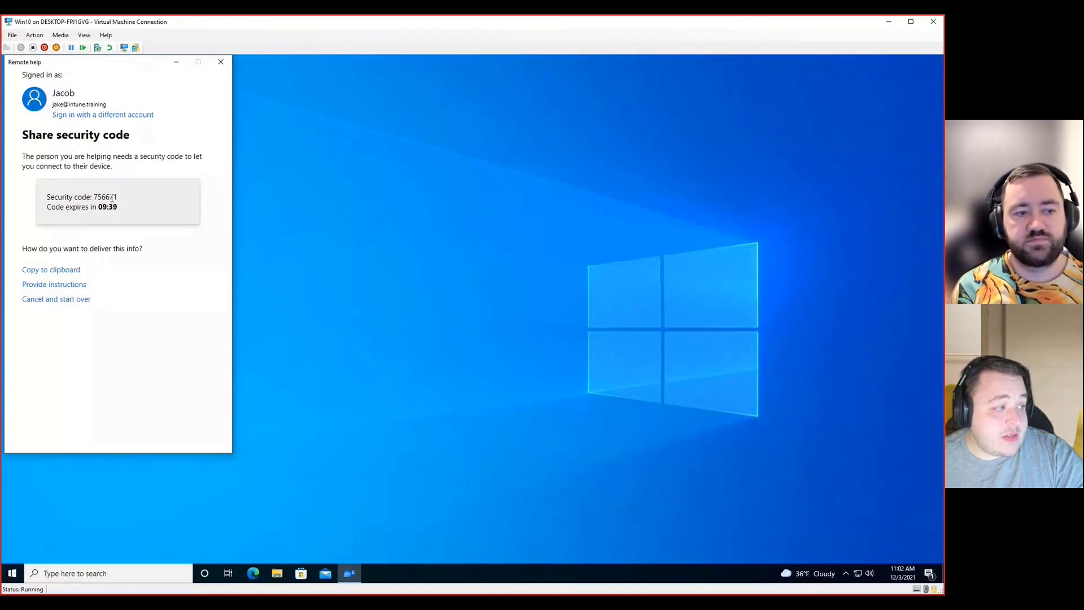
pyautogui.doubleClick(104, 197)
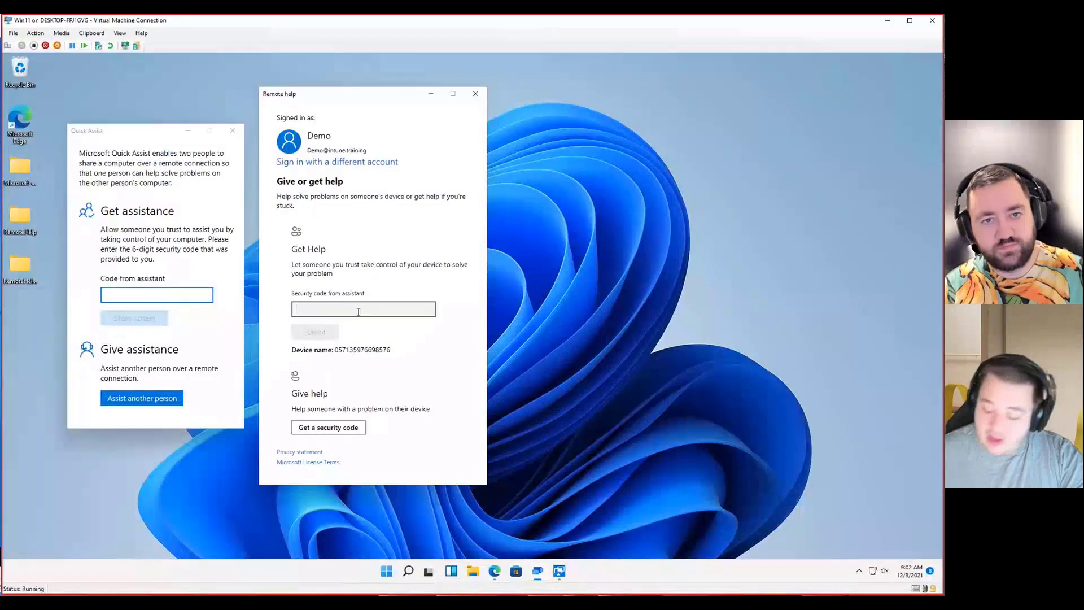
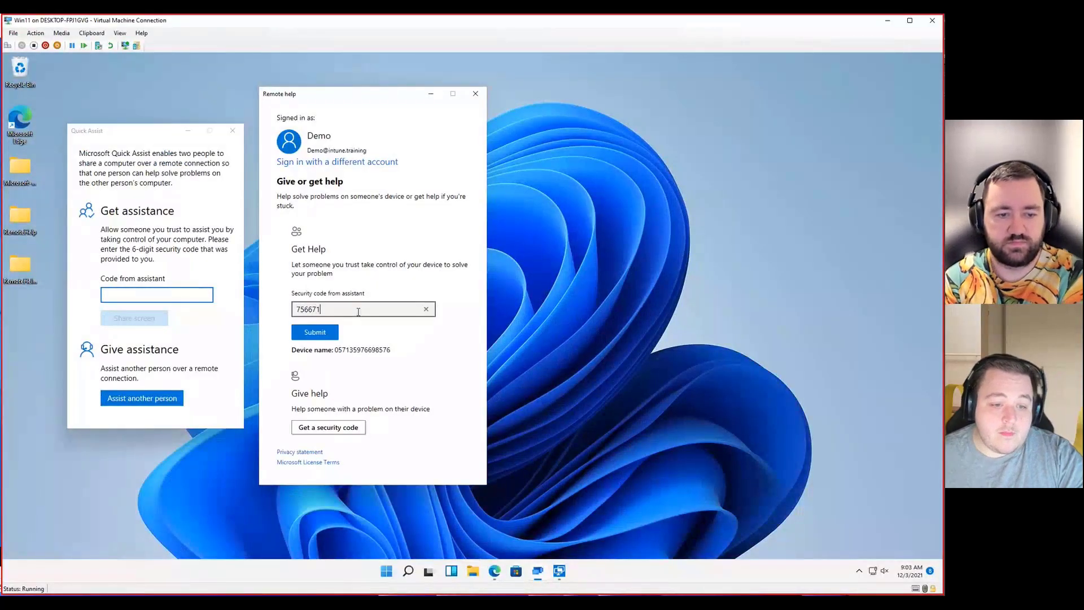
pyautogui.click(314, 332)
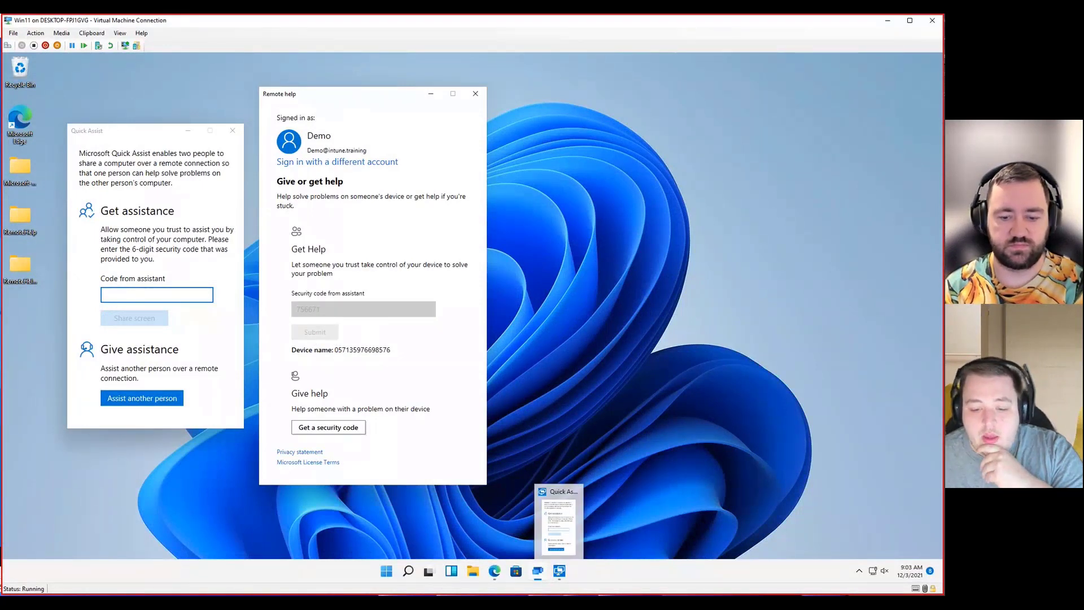
pyautogui.click(314, 332)
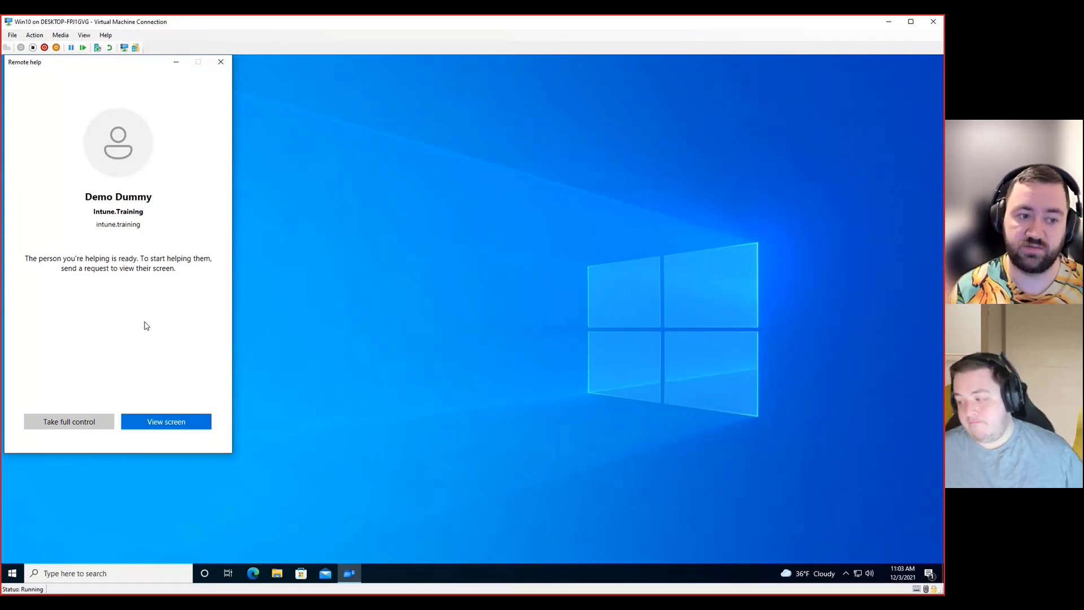
pyautogui.moveTo(152, 318)
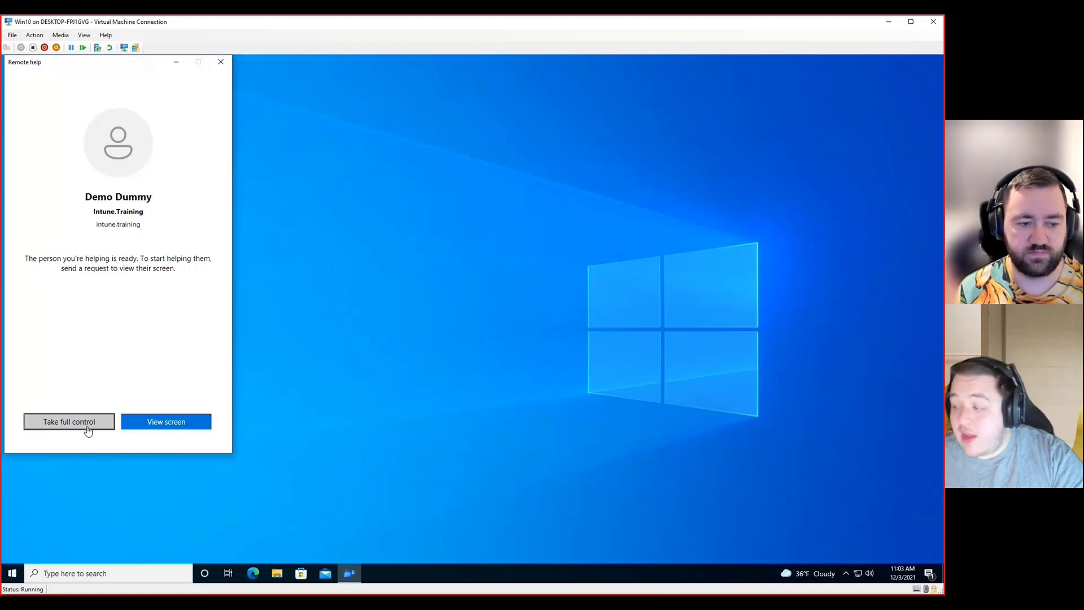
# Step: Request Take full control from the Windows 10 helper's Remote help session
pyautogui.click(69, 421)
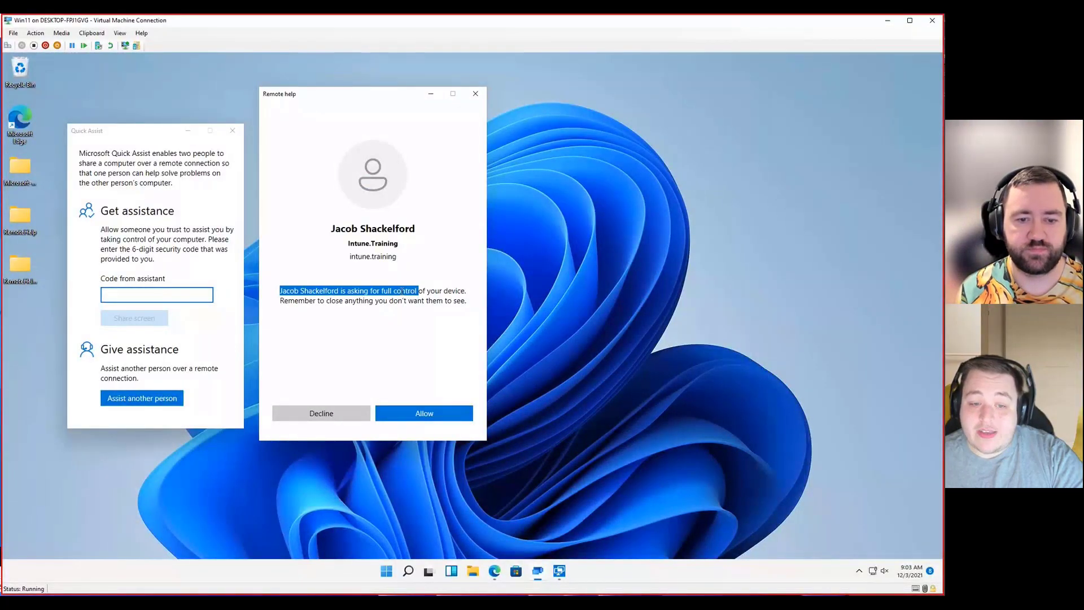
pyautogui.moveTo(424, 412)
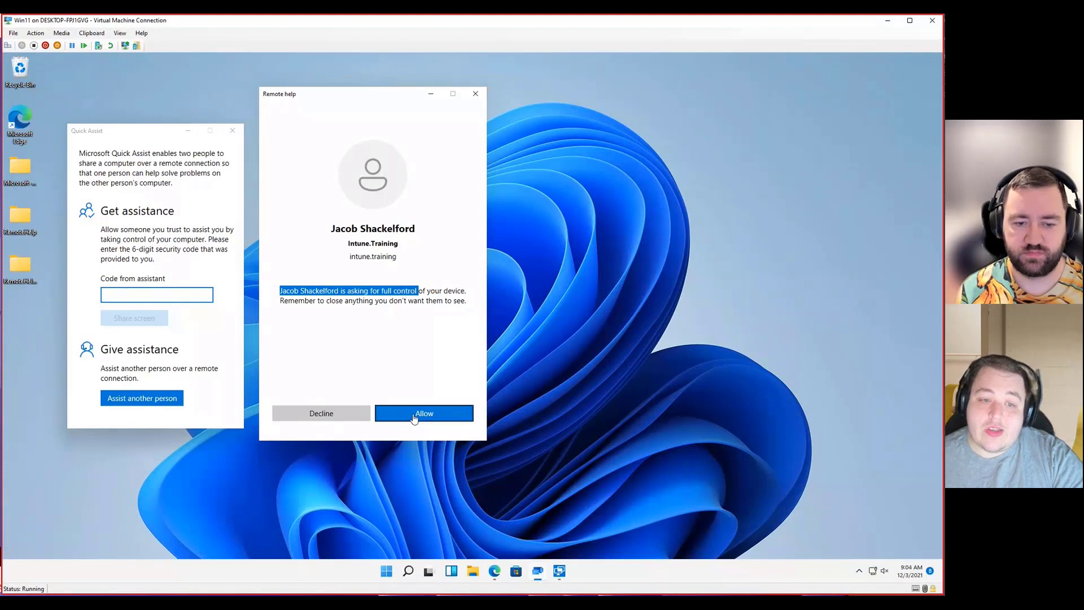
# Step: Allow full control, close Quick Assist, and remotely launch User Account Control settings from Control Panel
pyautogui.click(424, 413)
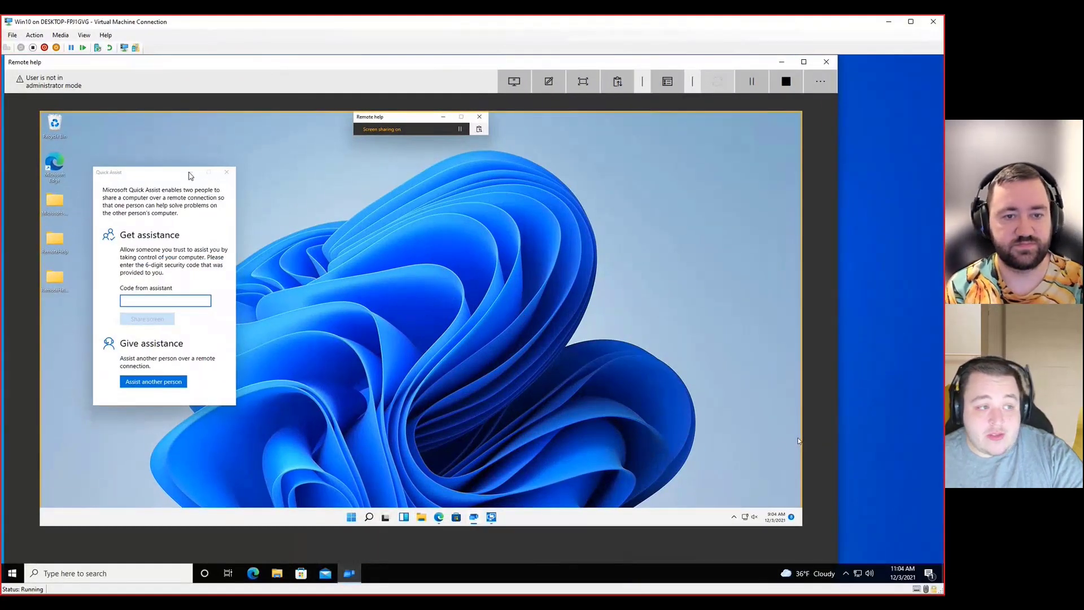
pyautogui.click(226, 173)
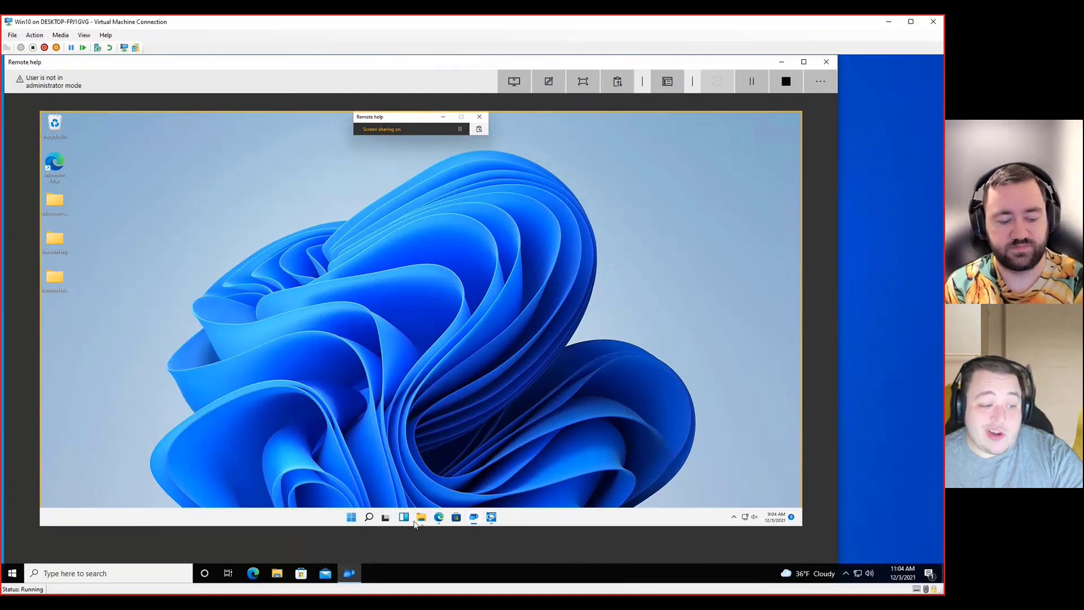
pyautogui.click(351, 516)
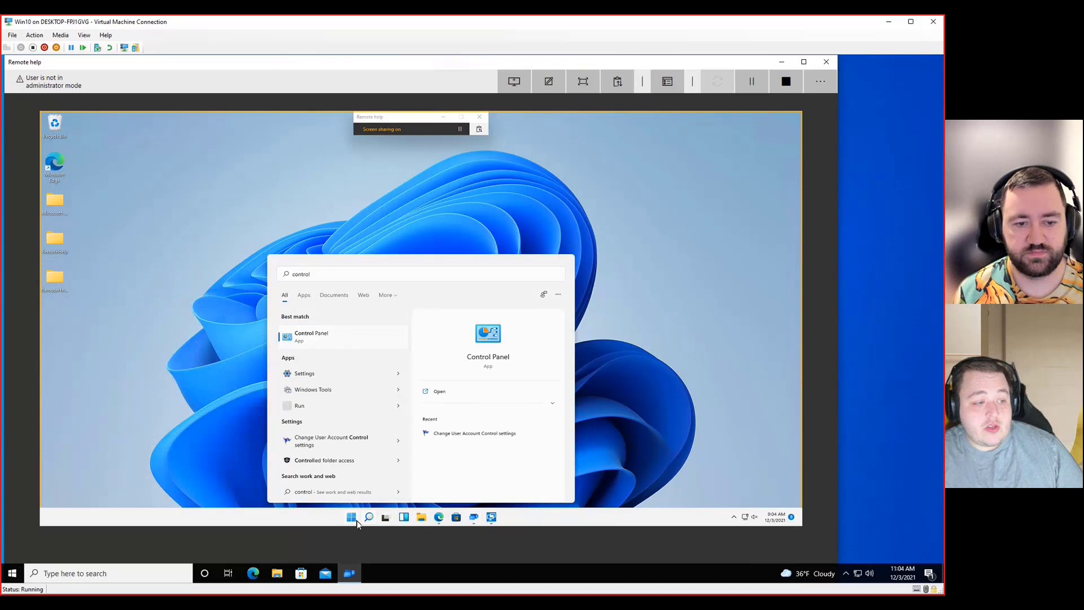
pyautogui.click(311, 335)
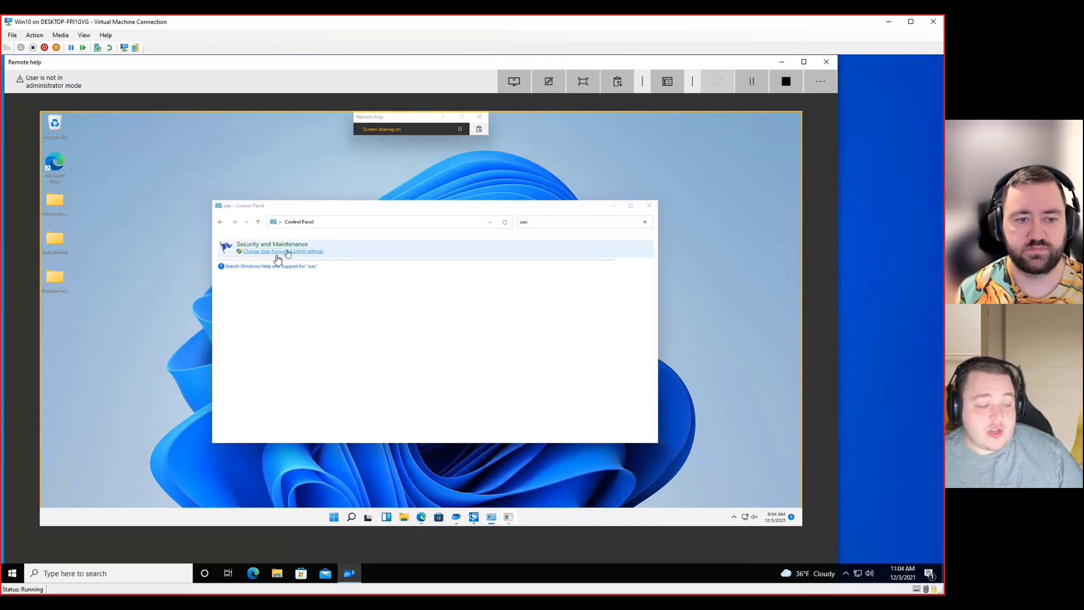
pyautogui.click(282, 251)
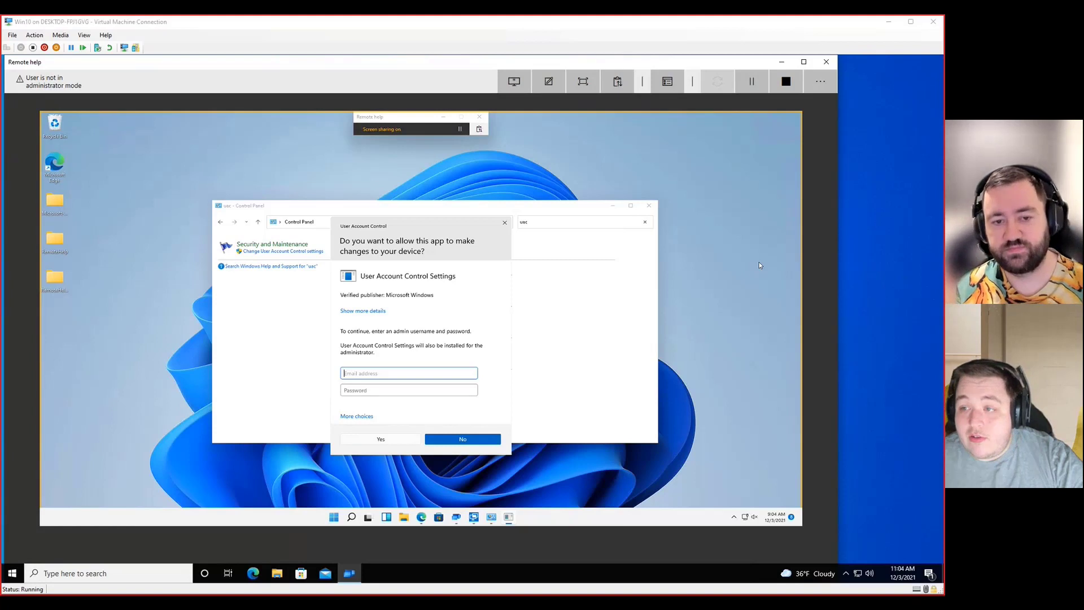
pyautogui.moveTo(497, 128)
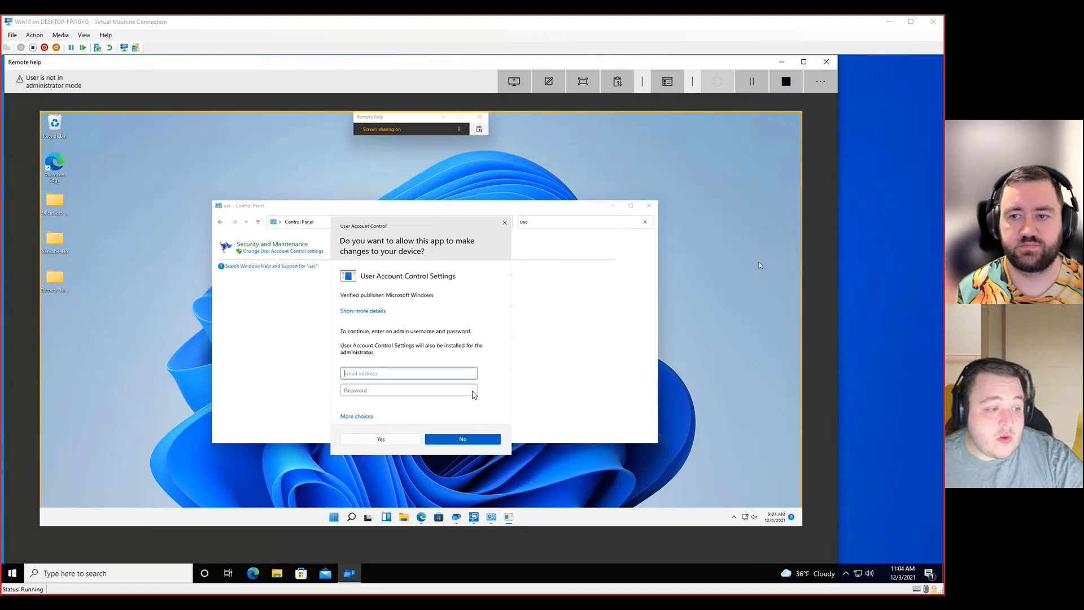
pyautogui.click(462, 439)
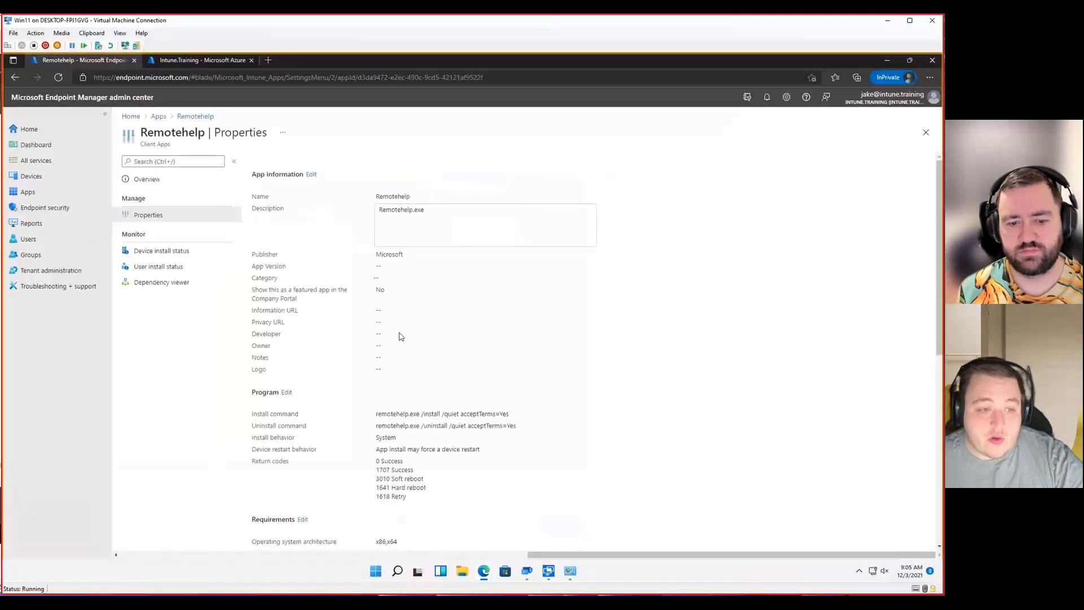
# Step: Open tenant-wide Remote help monitoring and highlight the additional licensing cost note
pyautogui.click(58, 286)
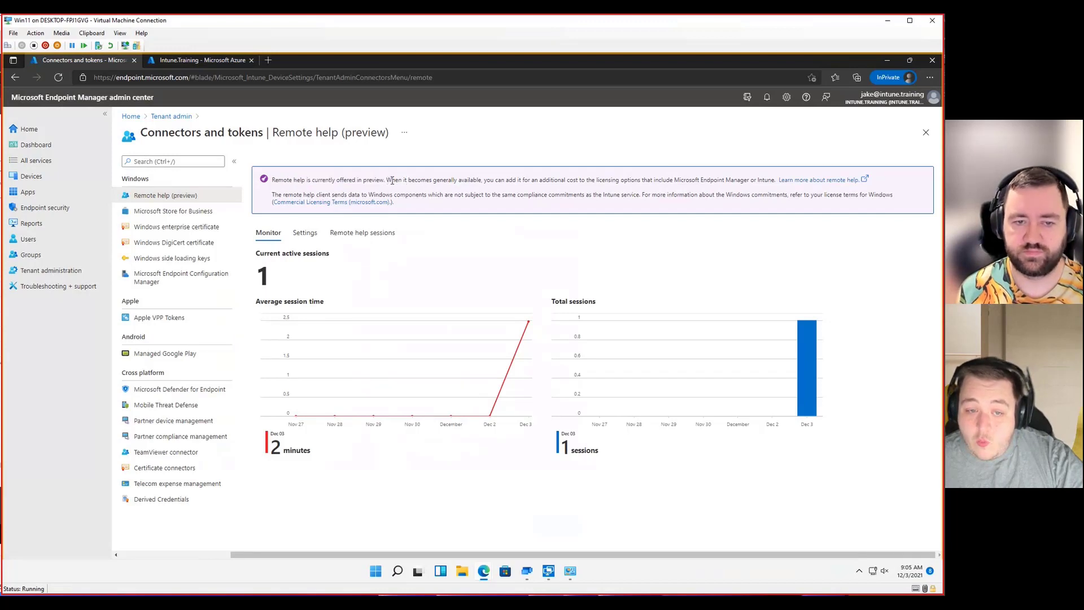
pyautogui.moveTo(388, 179); pyautogui.dragTo(574, 179)
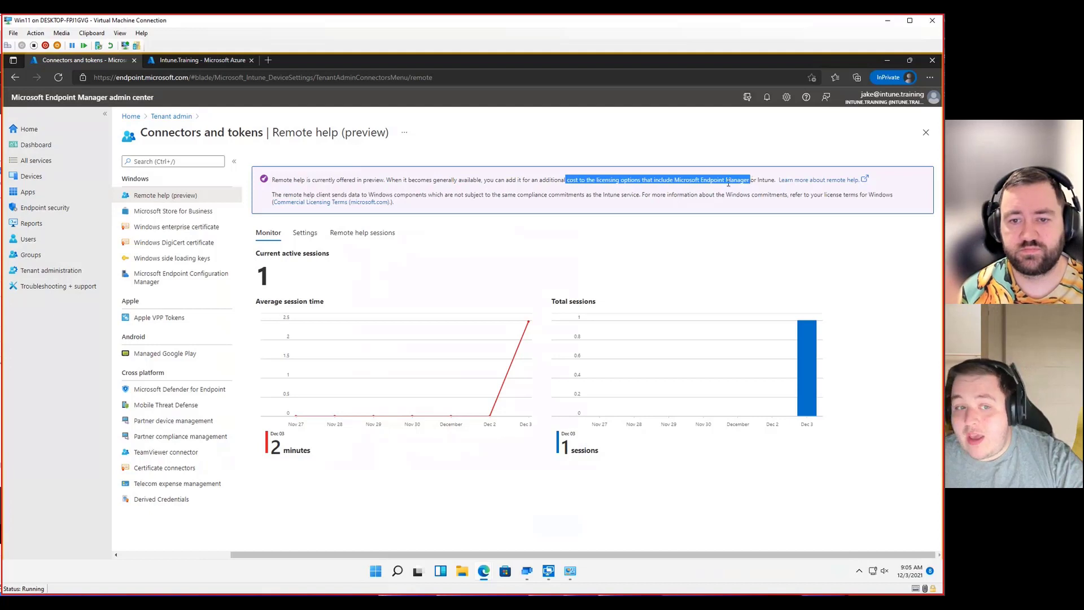
pyautogui.moveTo(540, 188)
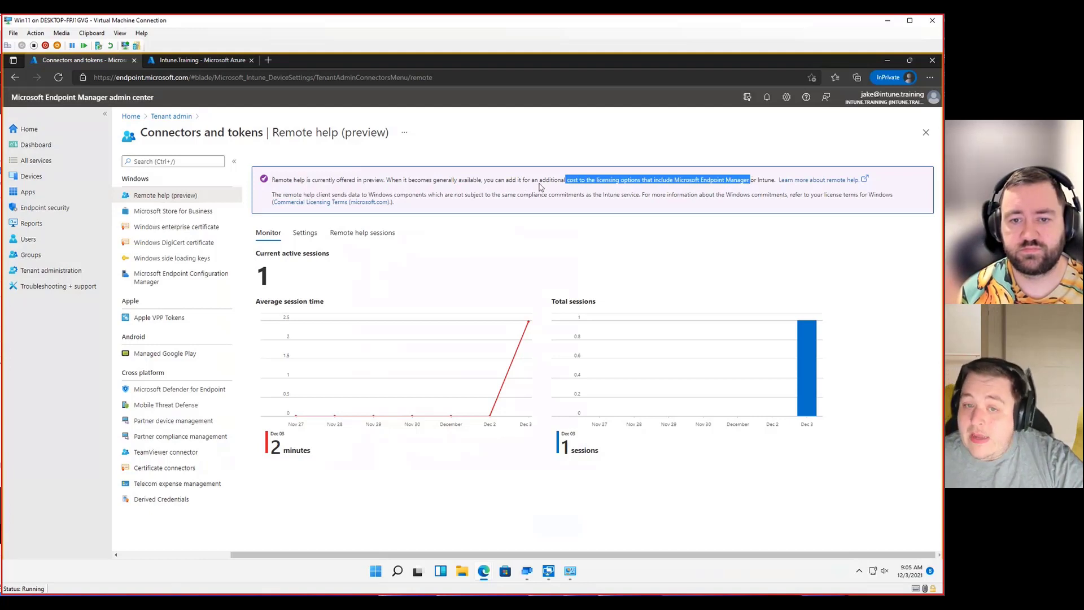
pyautogui.moveTo(533, 185)
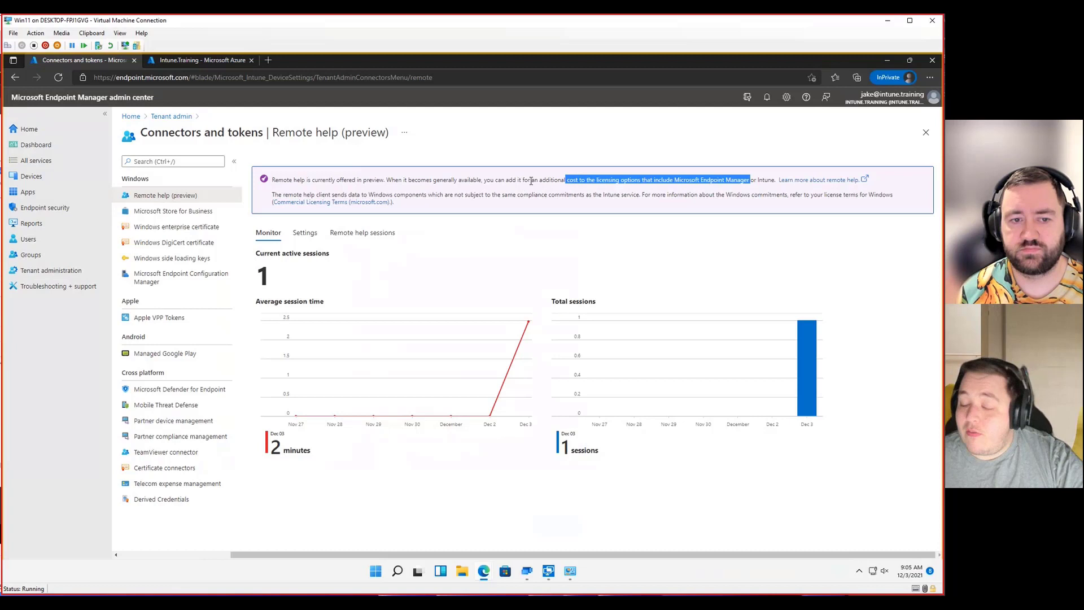
pyautogui.click(567, 179)
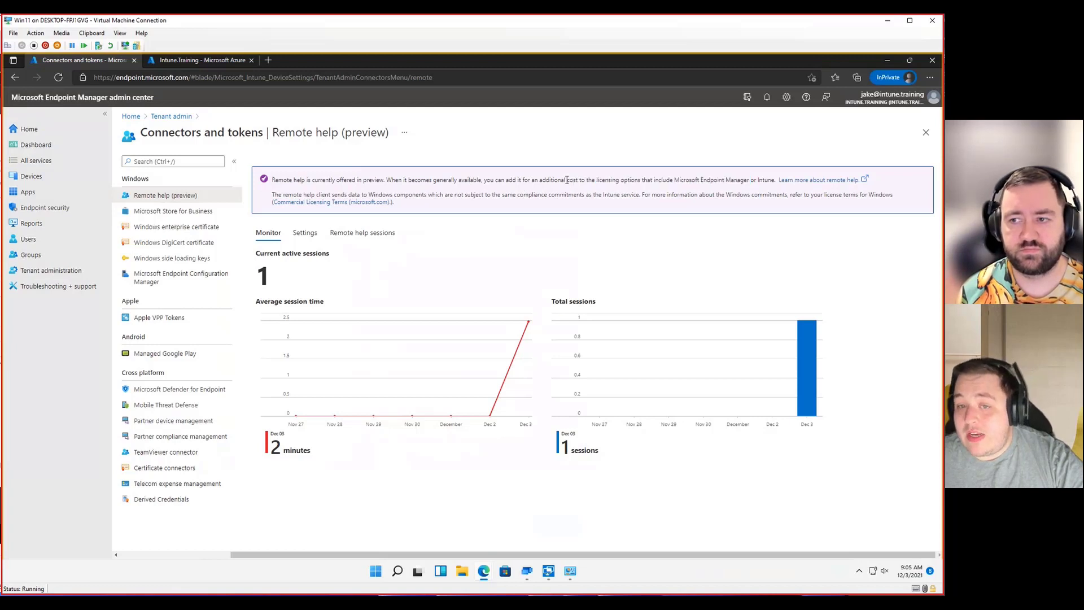
pyautogui.moveTo(565, 180); pyautogui.dragTo(651, 179)
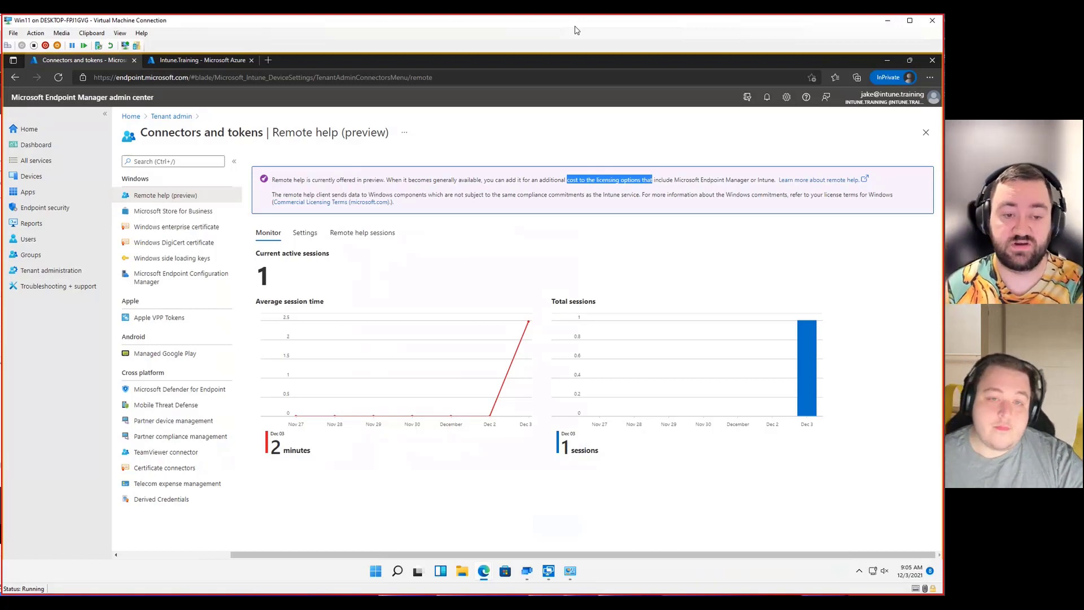
pyautogui.moveTo(698, 491)
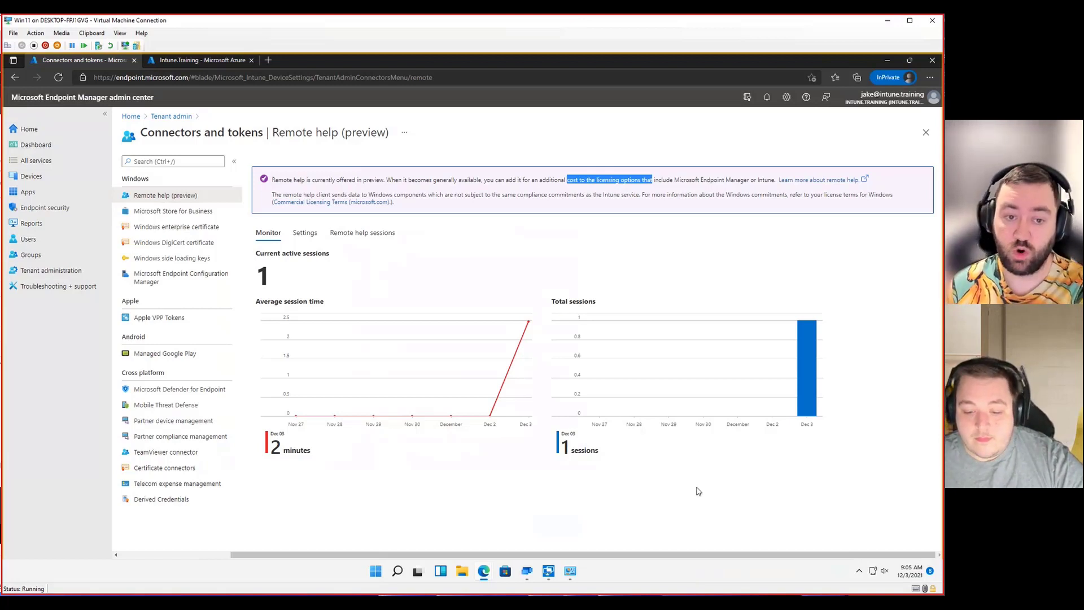